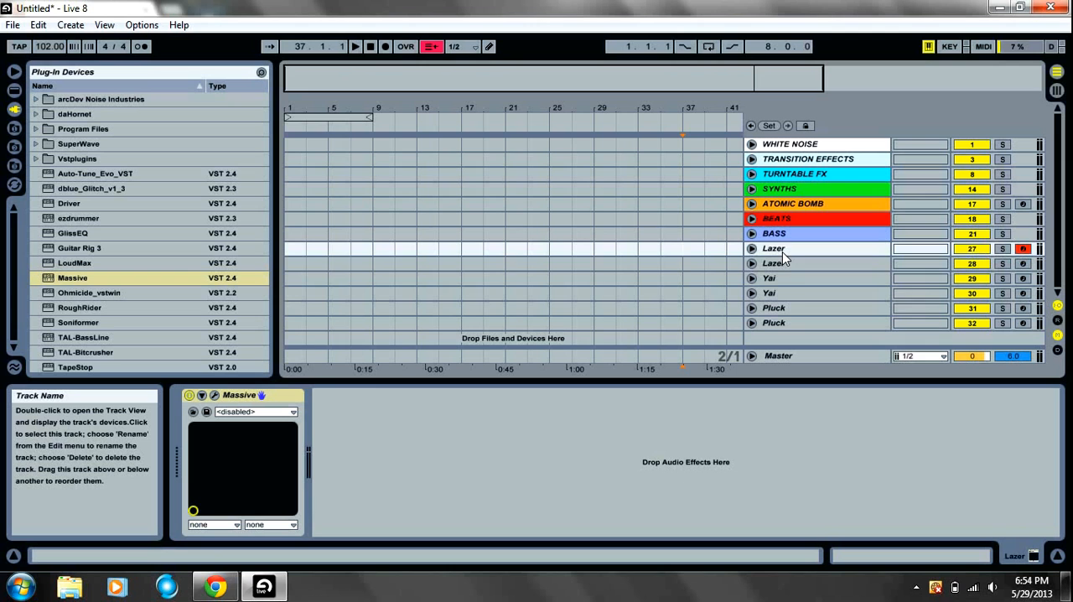
Select and arm the second Lazer track and bring up its Massive instrument editor.
left_click(795, 278)
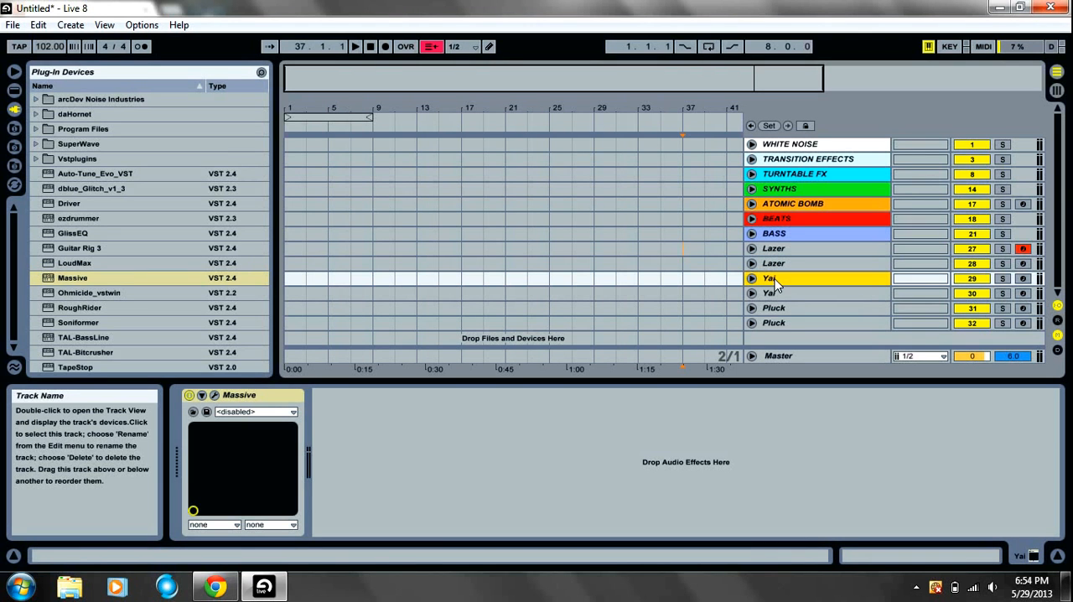
mouse_move(800, 316)
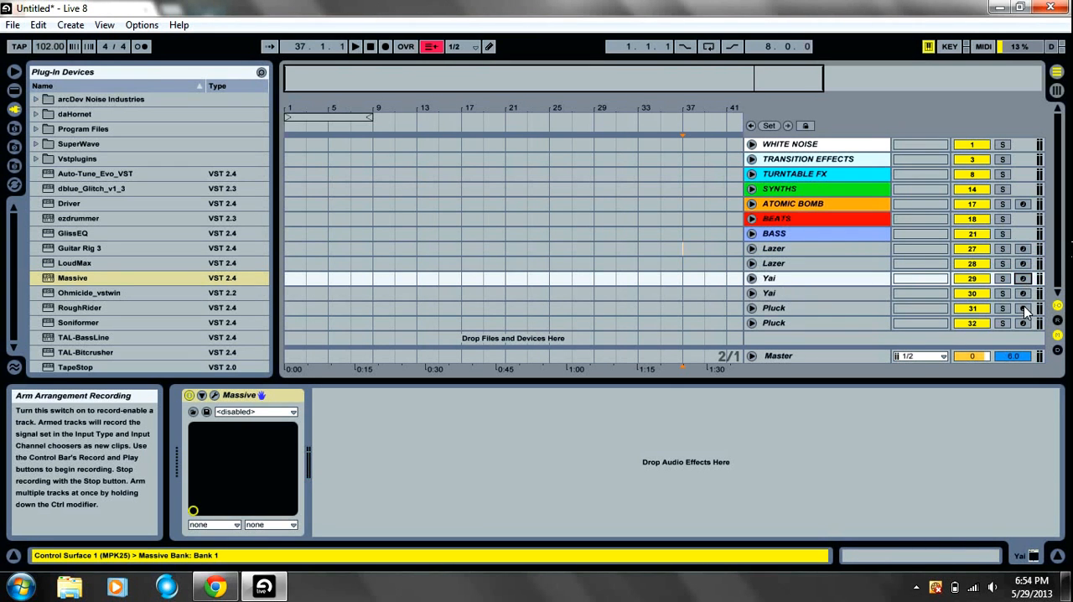
left_click(1023, 309)
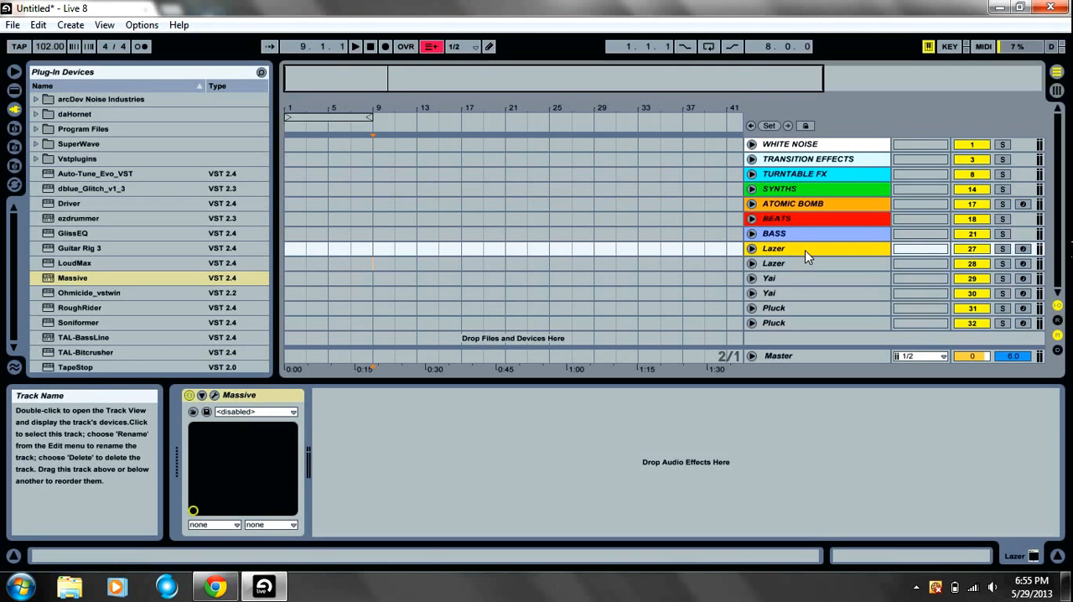
mouse_move(999, 248)
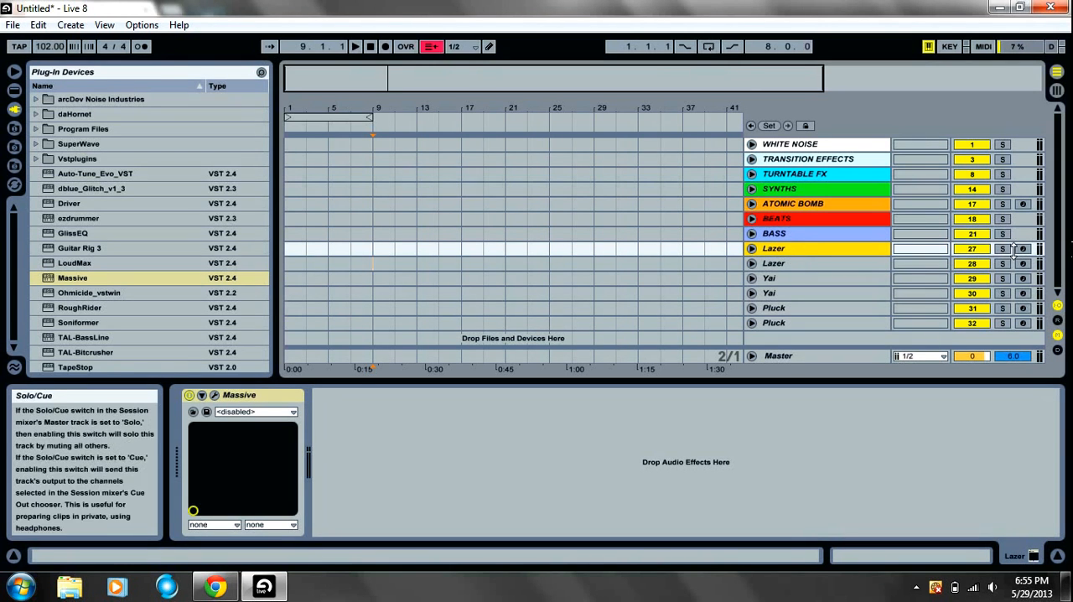
left_click(1023, 261)
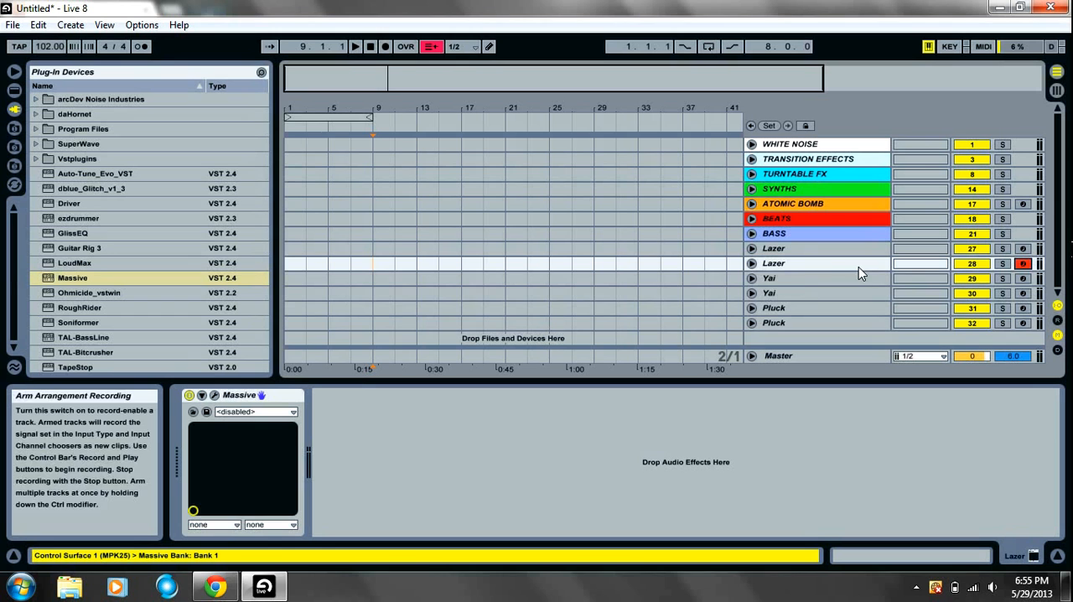
left_click(751, 264)
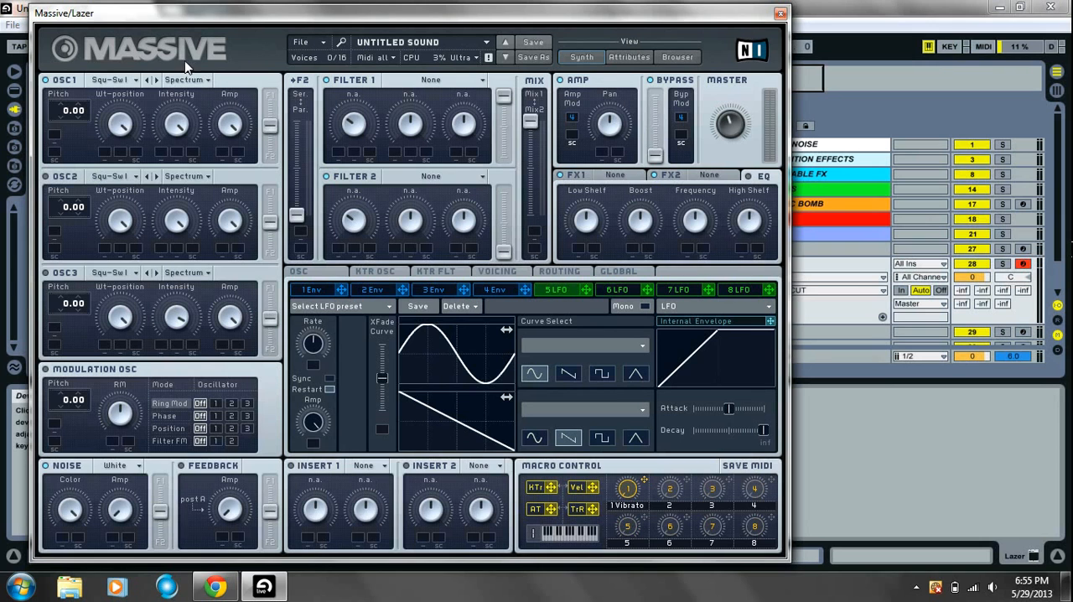
mouse_move(150, 245)
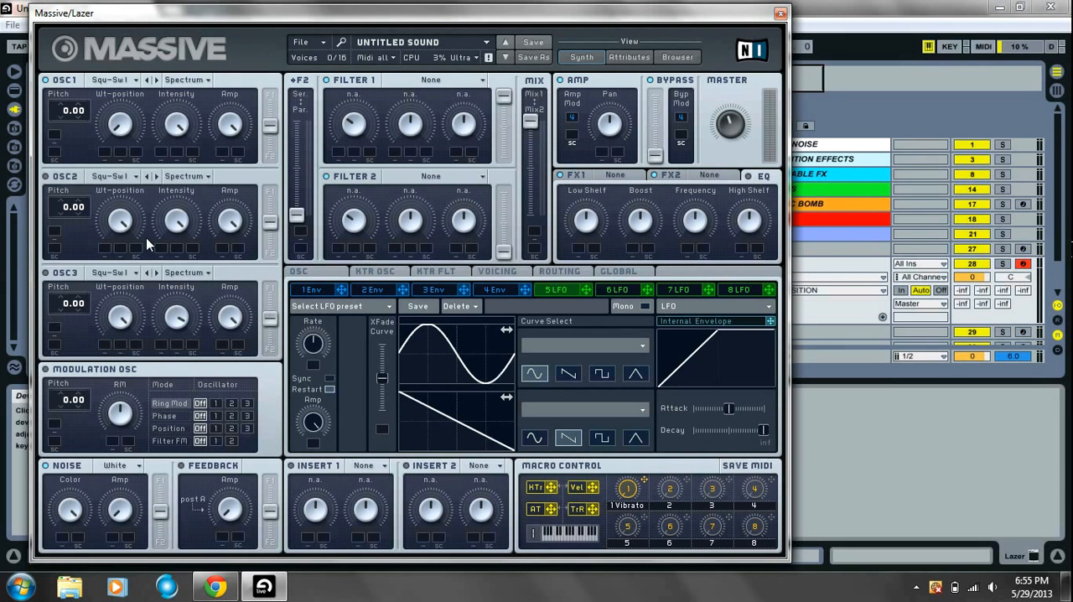
mouse_move(102, 117)
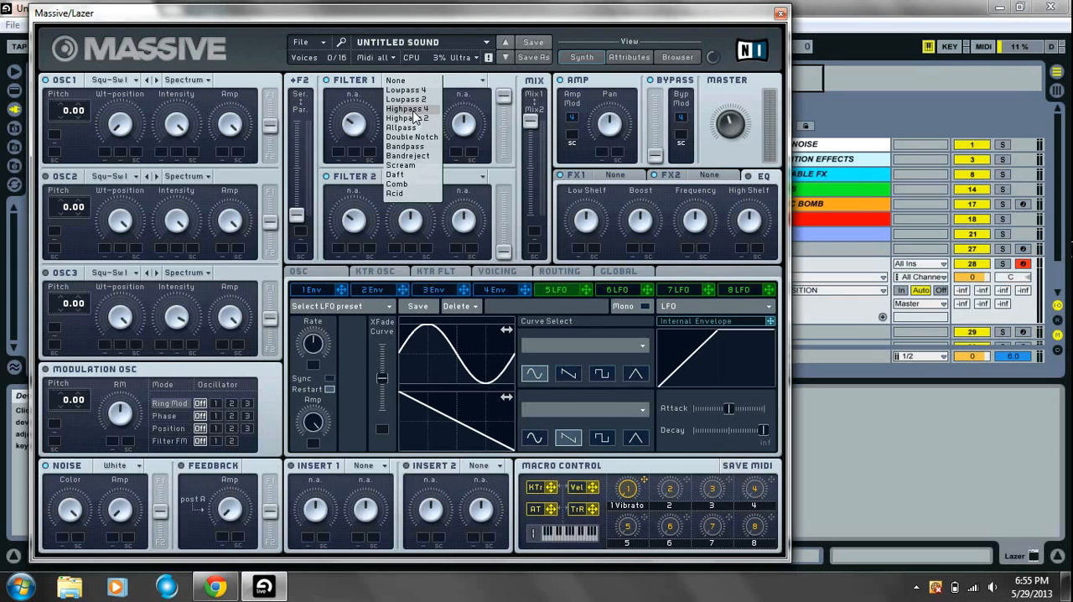
Make Filter 1 a Highpass 4 and raise OSC1 pitch to 24.00.
left_click(406, 107)
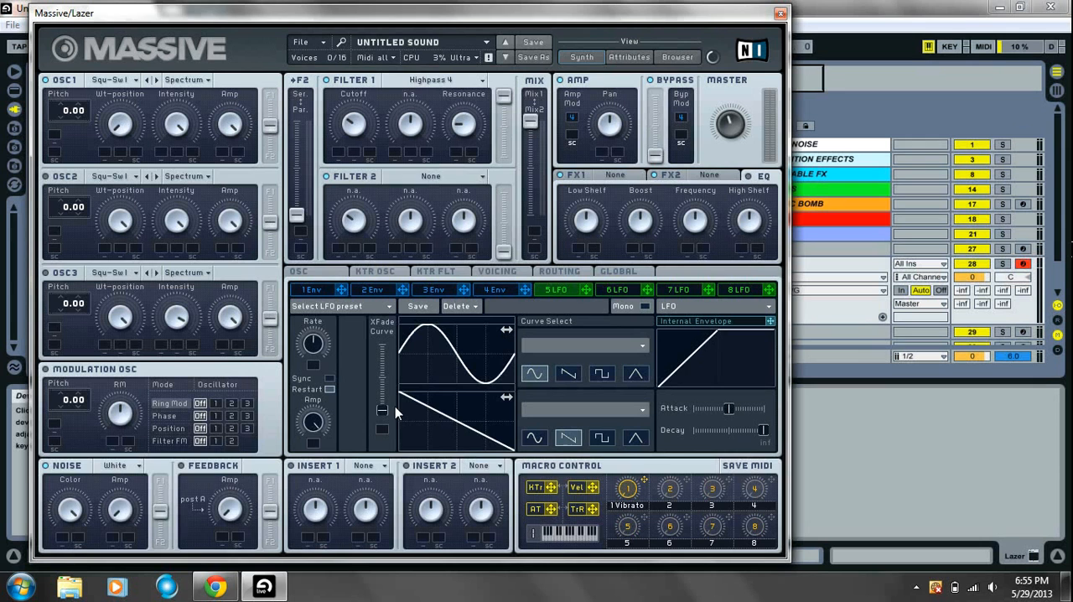
mouse_move(327, 384)
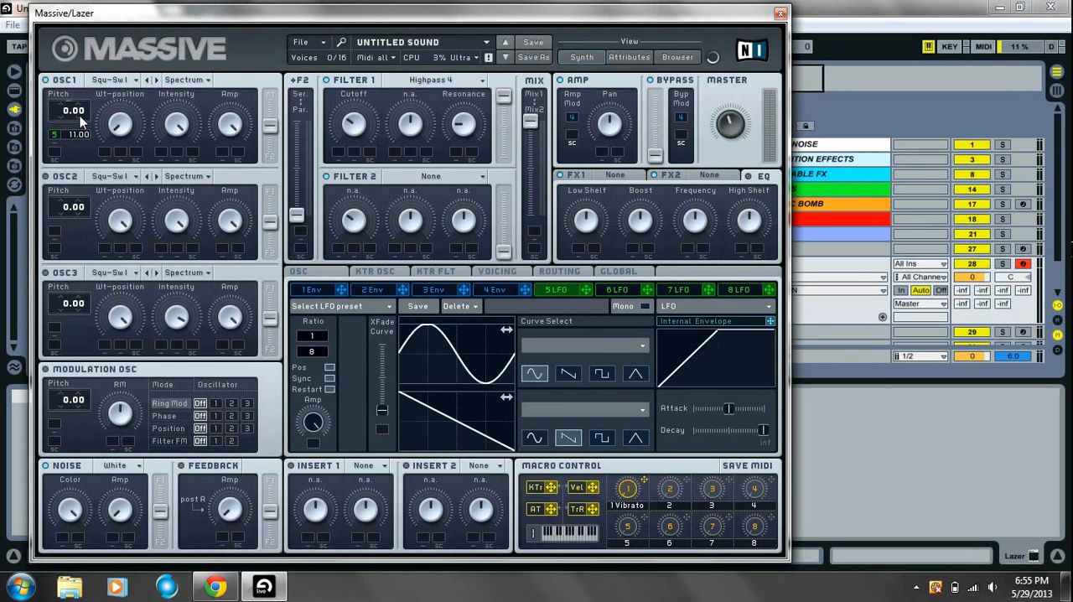
left_click_drag(72, 134, 72, 101)
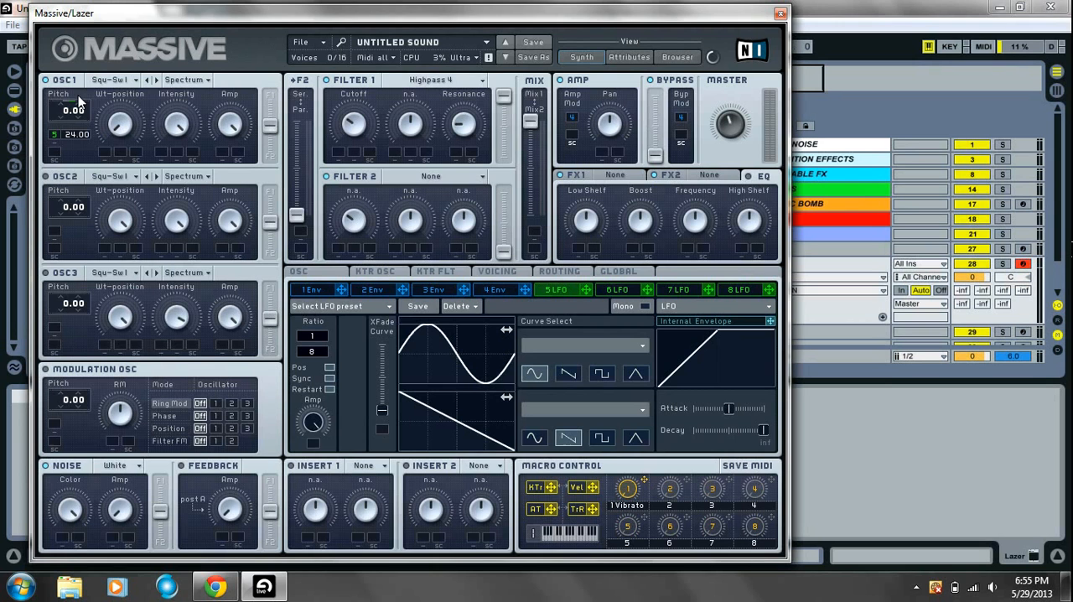
mouse_move(171, 92)
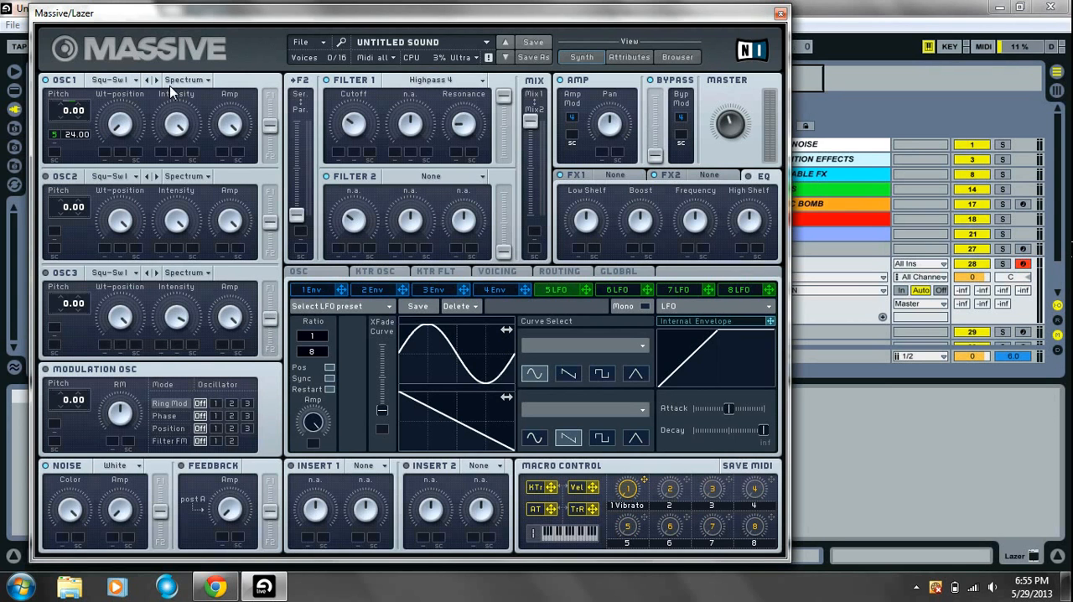
mouse_move(500, 241)
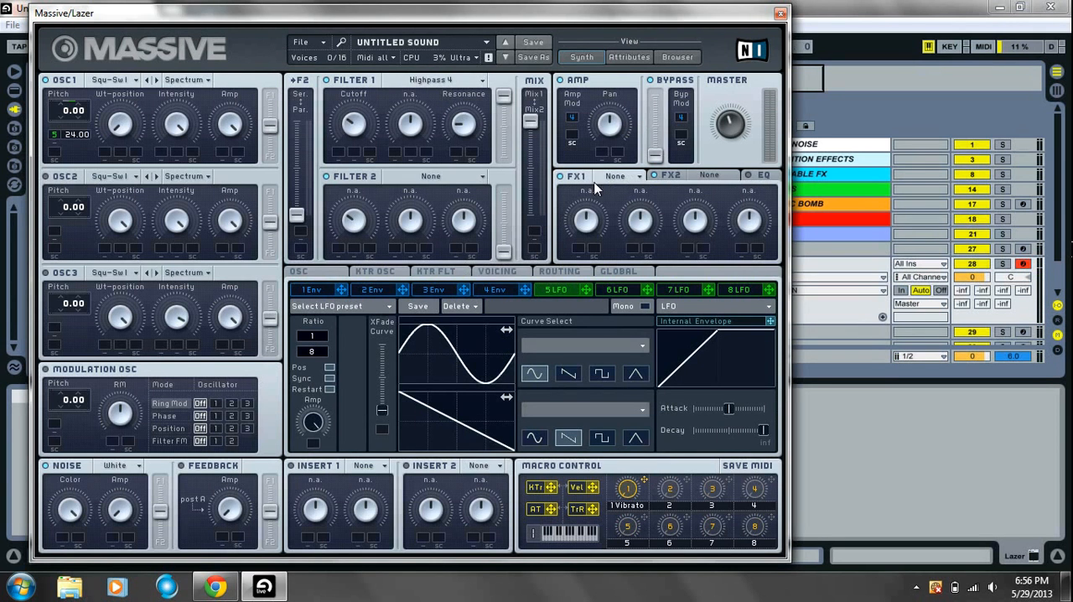
Put a Small Reverb in the Lazer patch's first effect slot.
left_click(613, 176)
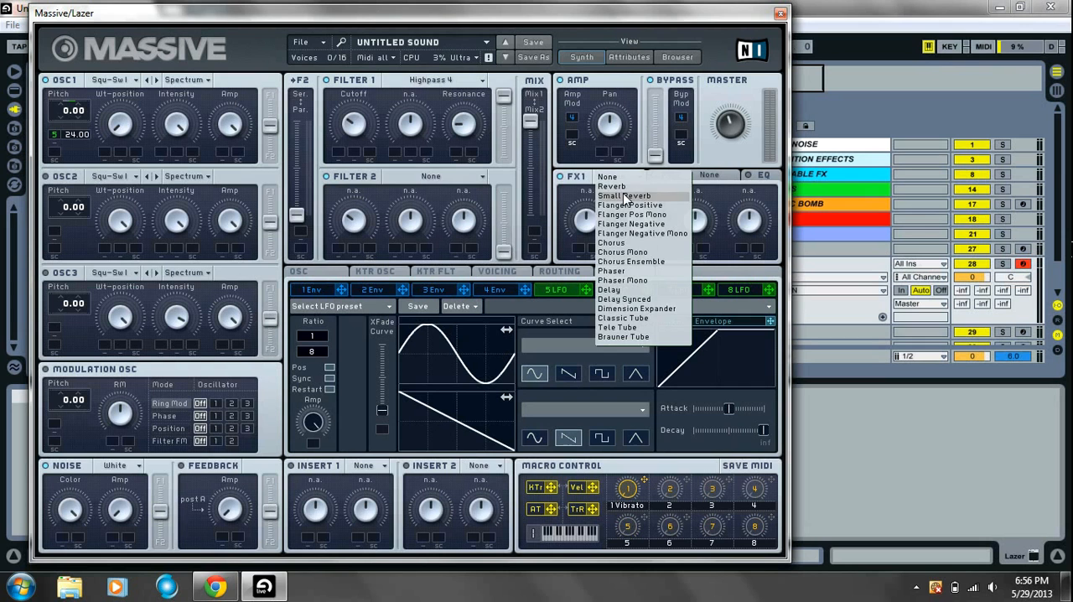
left_click(622, 195)
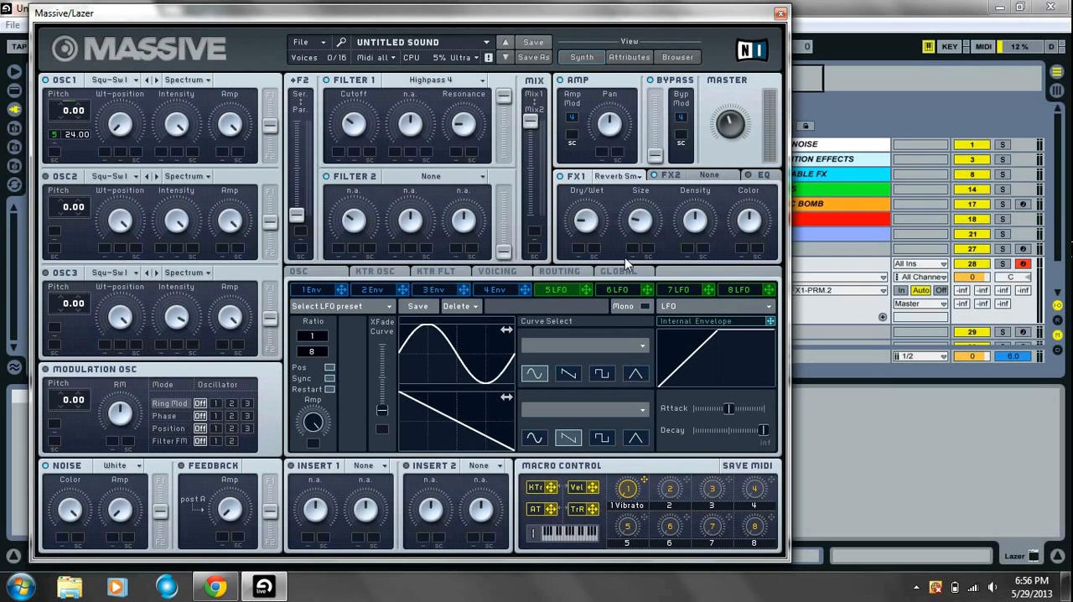
mouse_move(611, 242)
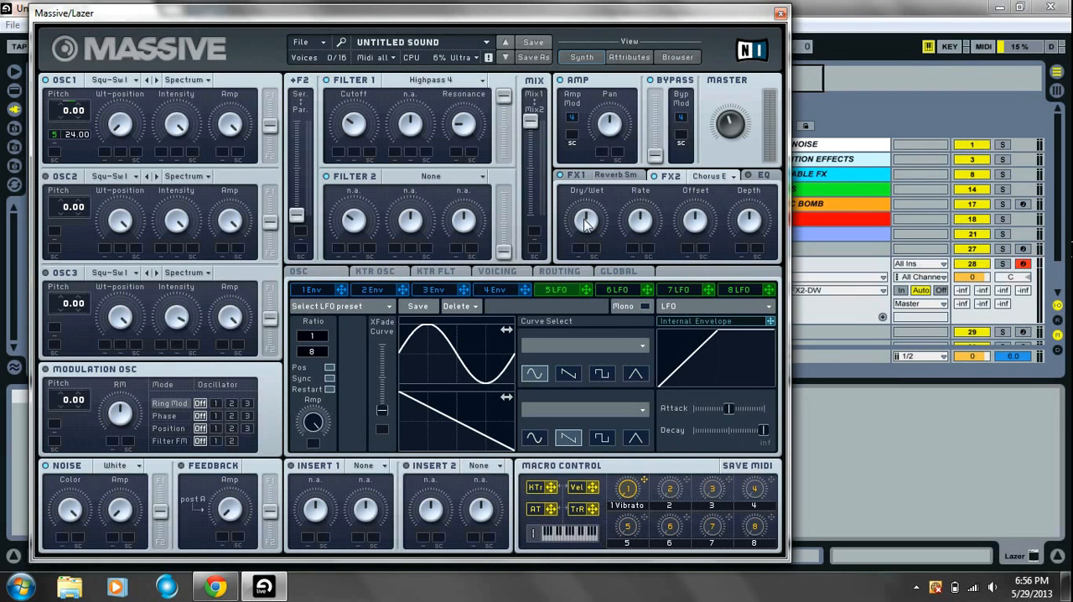
mouse_move(655, 238)
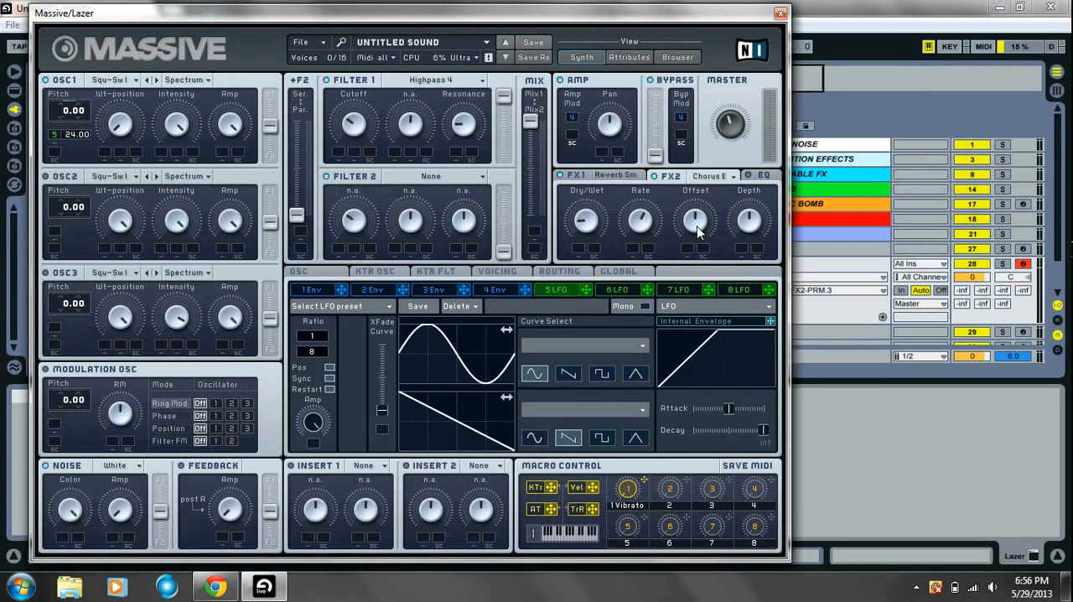
mouse_move(758, 232)
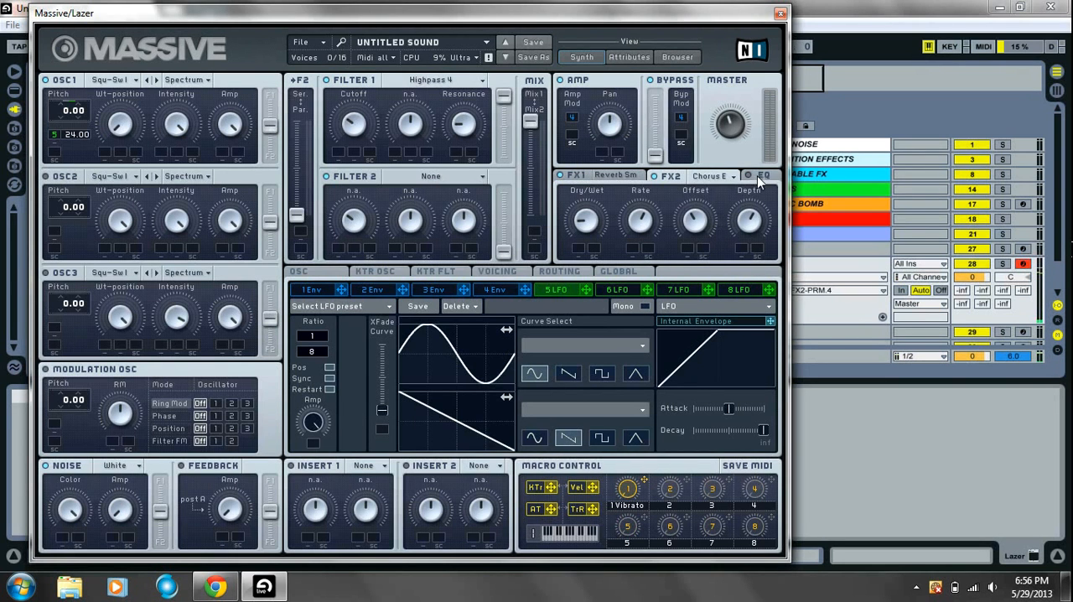
Show the EQ controls and pick a new noise type for the Lazer patch's noise generator.
left_click(764, 176)
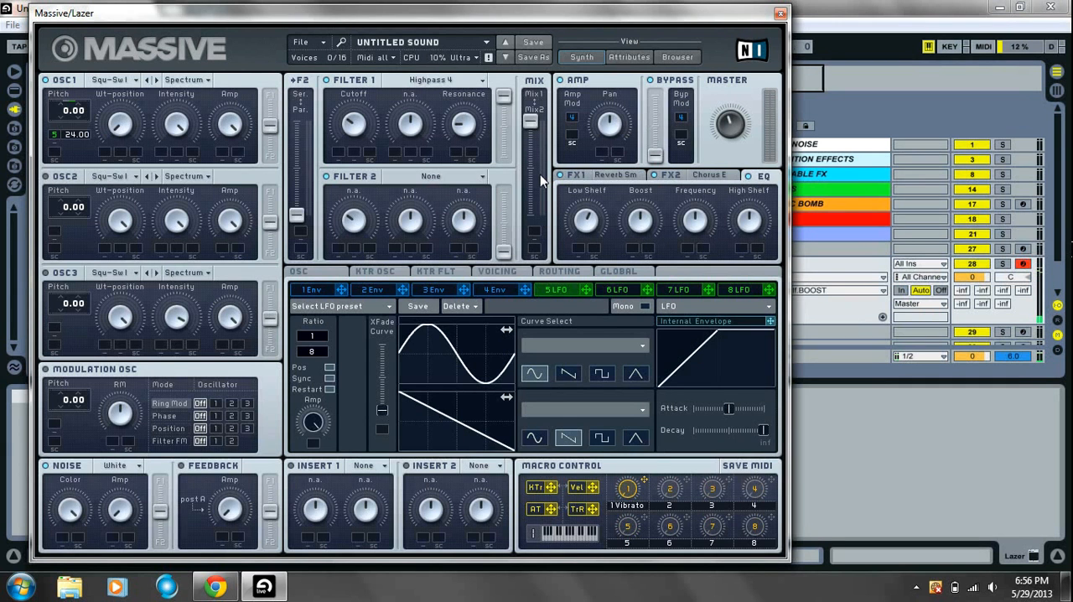
left_click(126, 467)
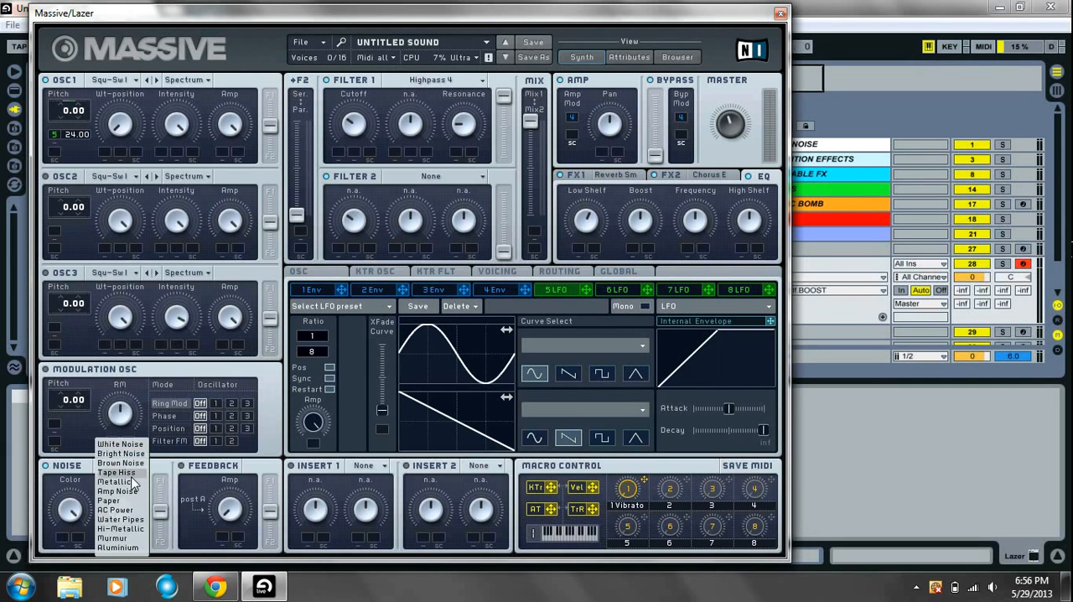
left_click(119, 483)
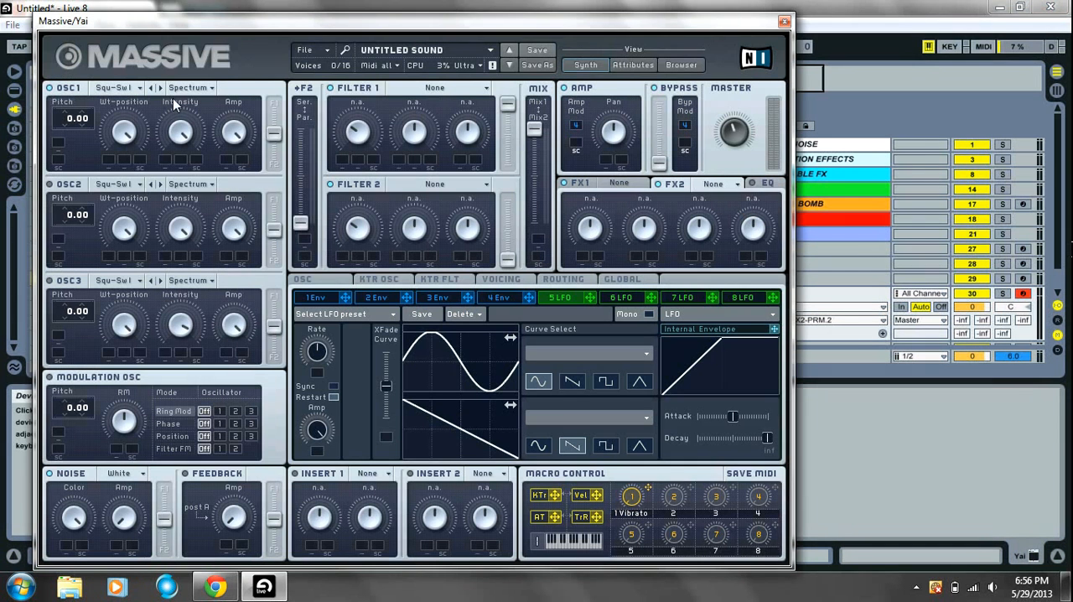
Give the Yai patch's OSC1 the Bender wavetable and lower its pitch to -24.00.
left_click(309, 48)
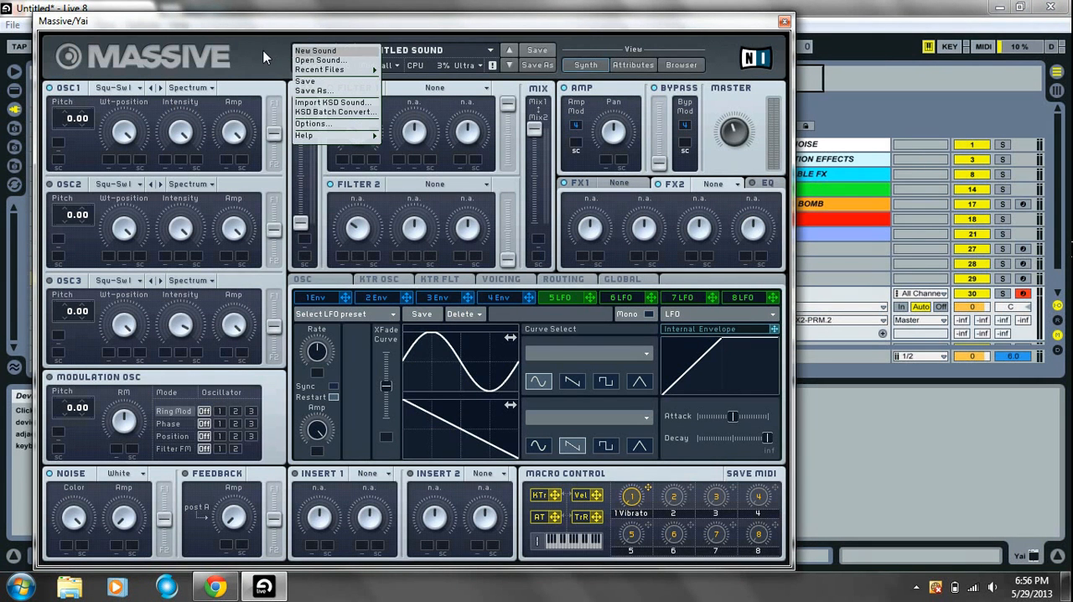
left_click(131, 87)
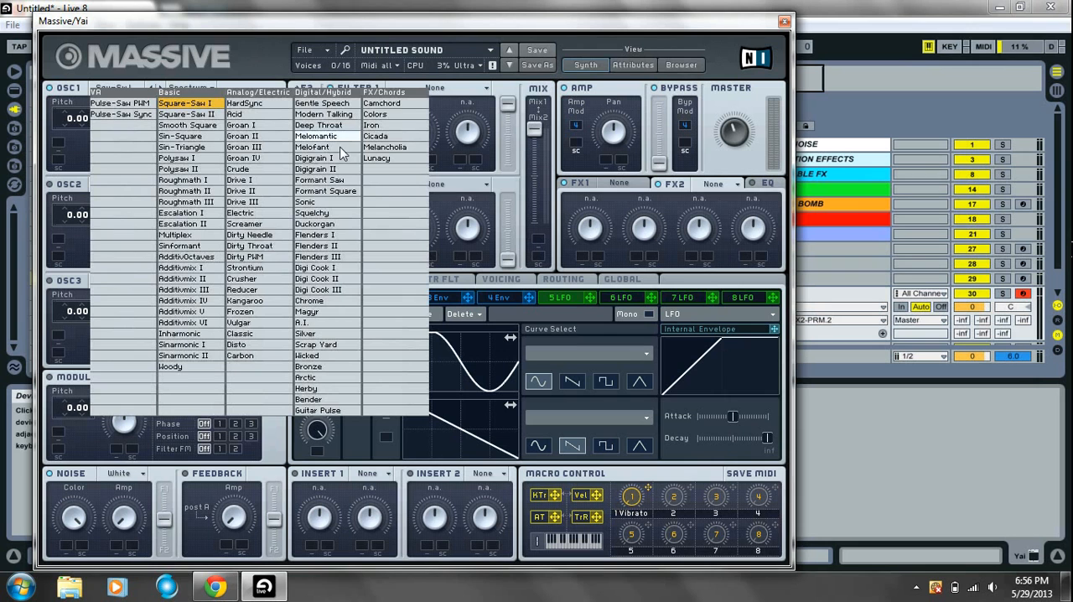
mouse_move(316, 399)
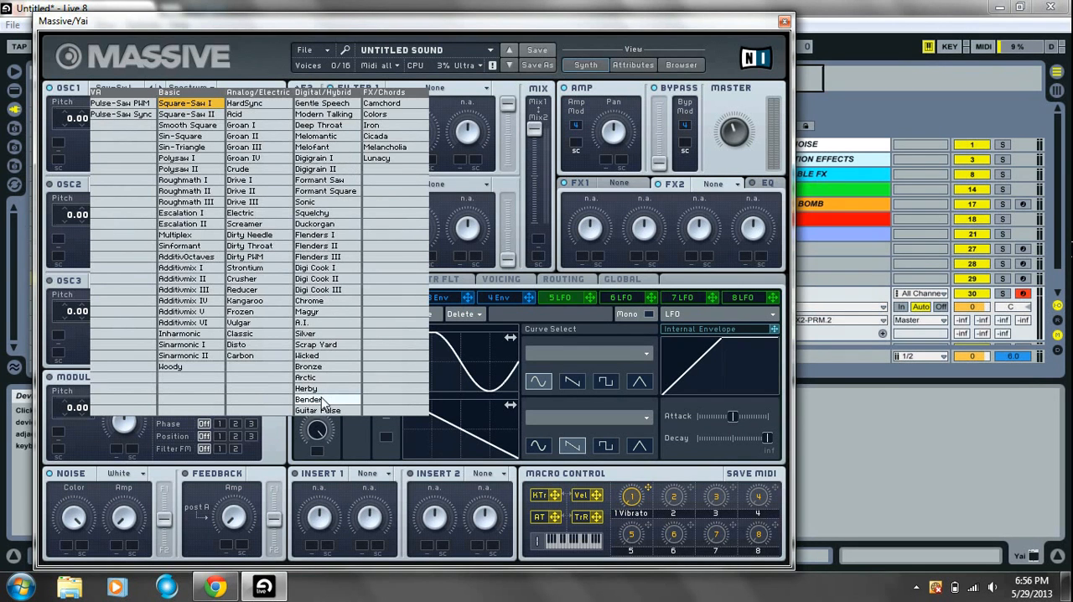
left_click(309, 399)
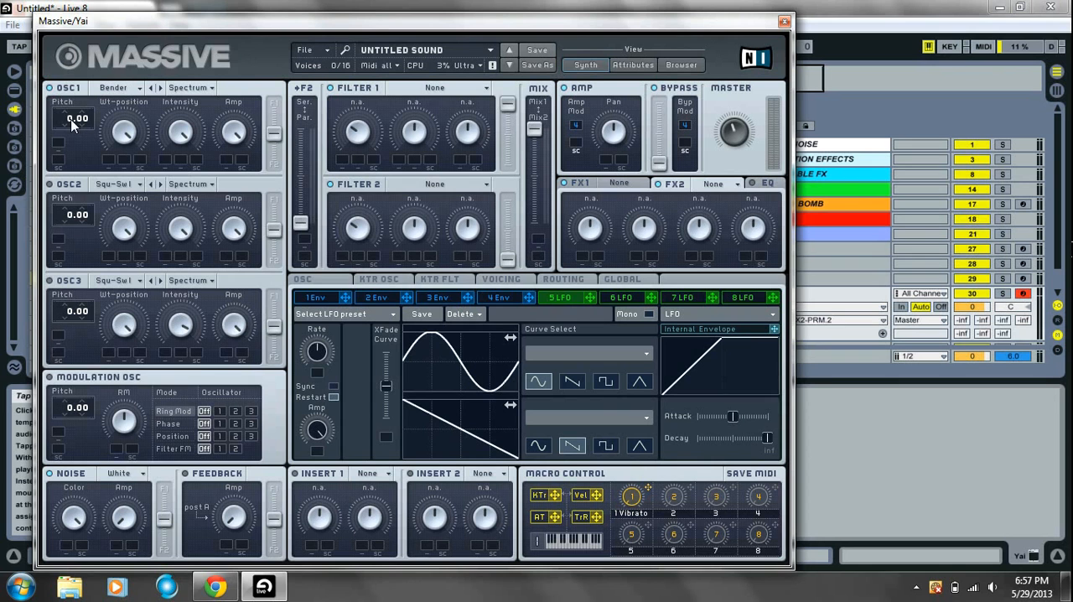
left_click_drag(75, 117, 76, 147)
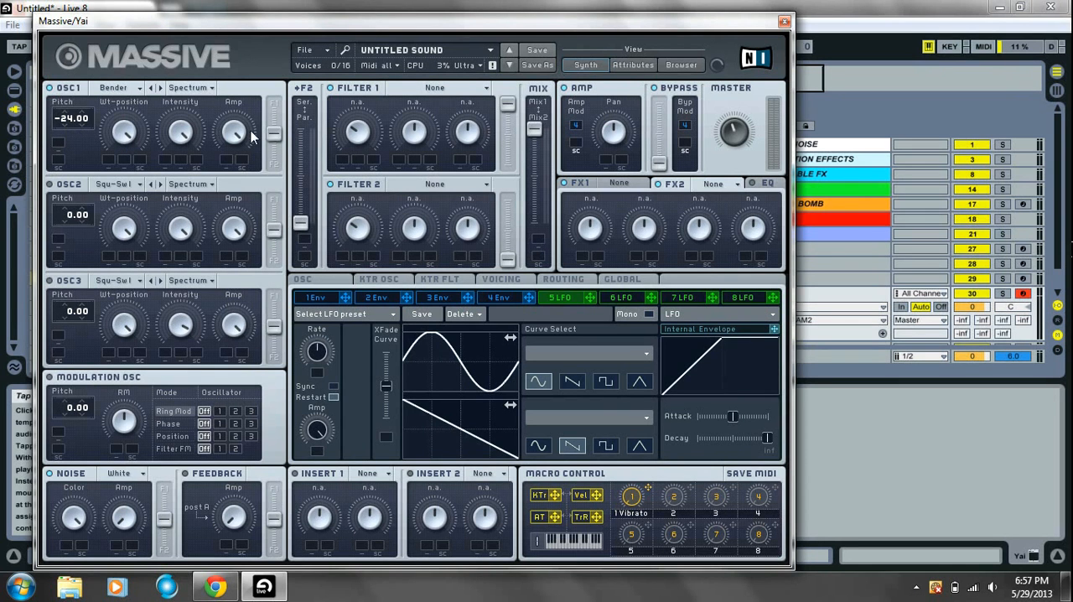
left_click(453, 89)
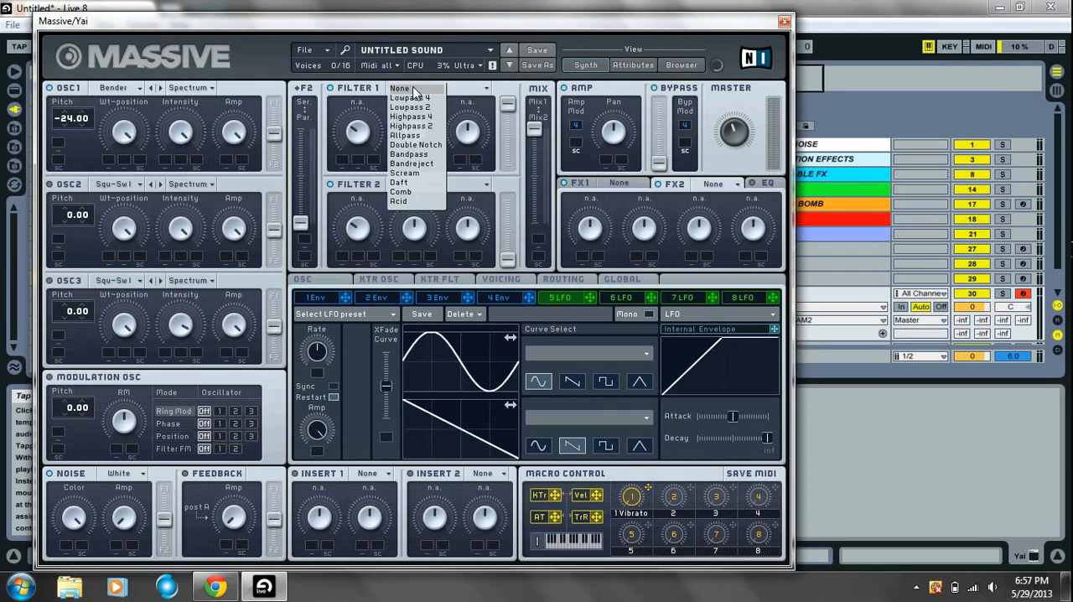
Make the Yai patch's first filter a Scream filter.
left_click(406, 171)
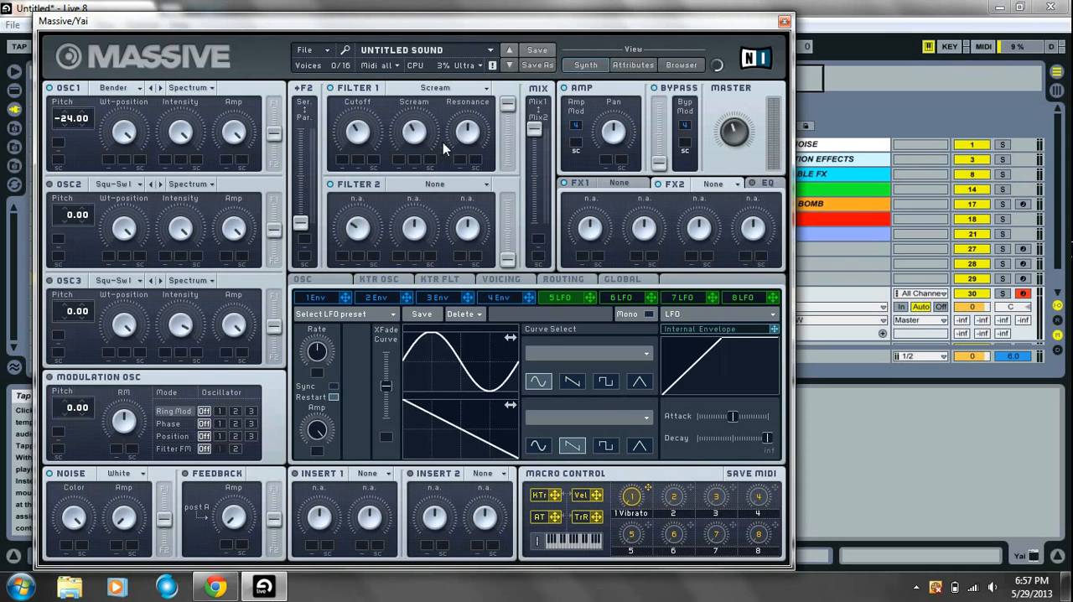
mouse_move(453, 154)
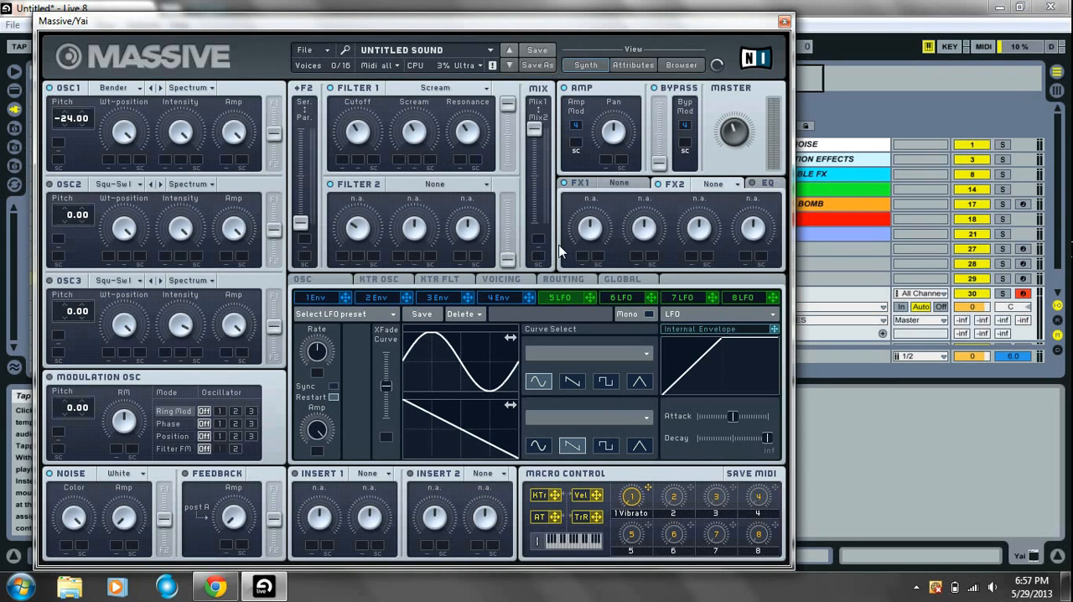
mouse_move(399, 400)
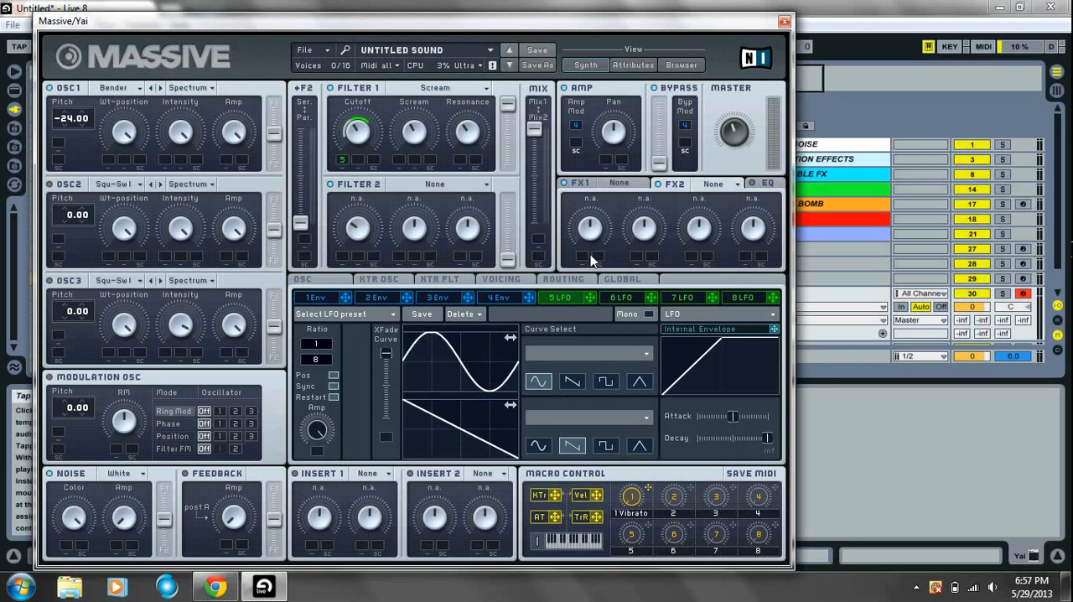
mouse_move(354, 155)
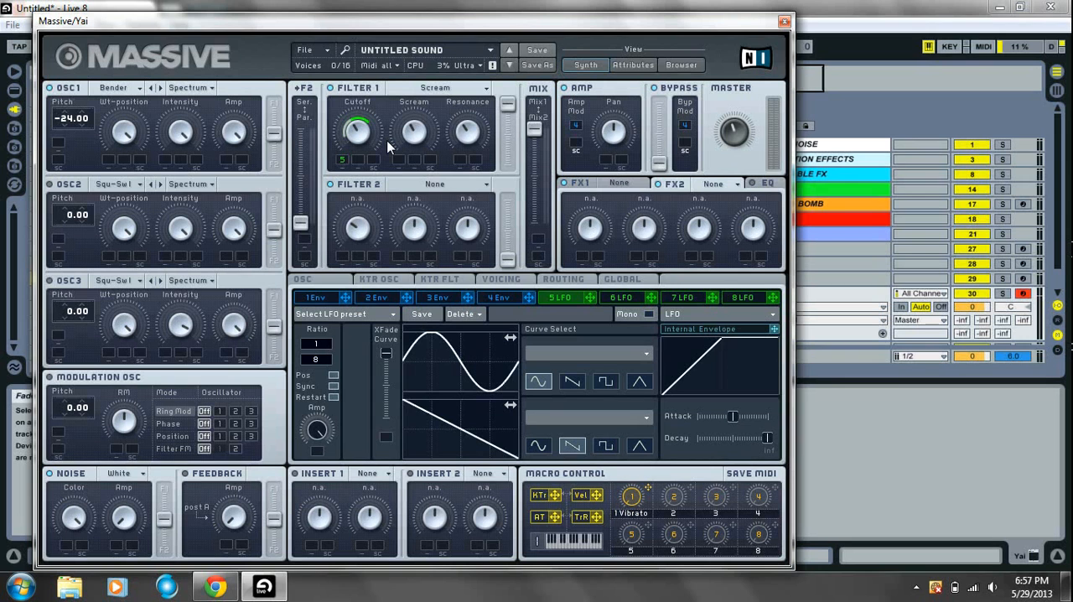
mouse_move(413, 409)
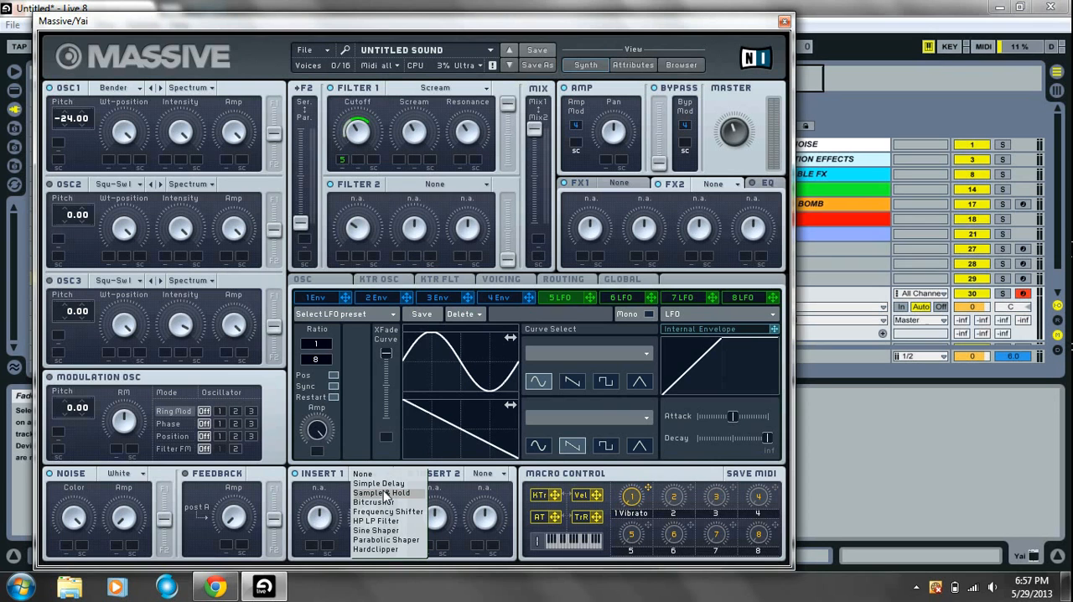
Choose Sample & Hold for the Yai patch's first insert.
left_click(376, 493)
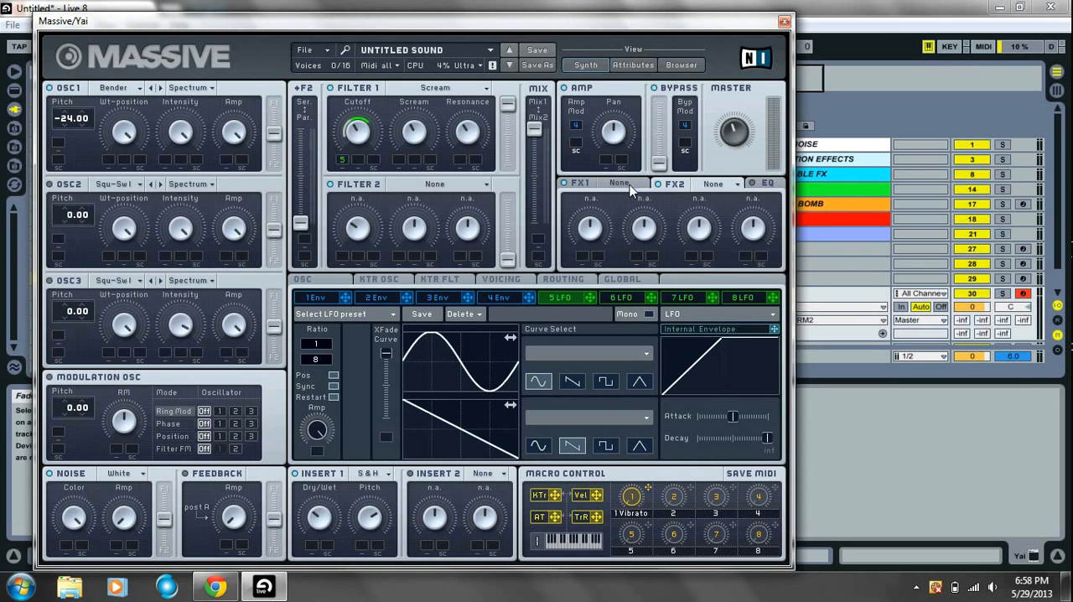
Set Yai's FX1 to tube distortion and FX2 to Dimension Expander, then show its EQ settings.
left_click(619, 183)
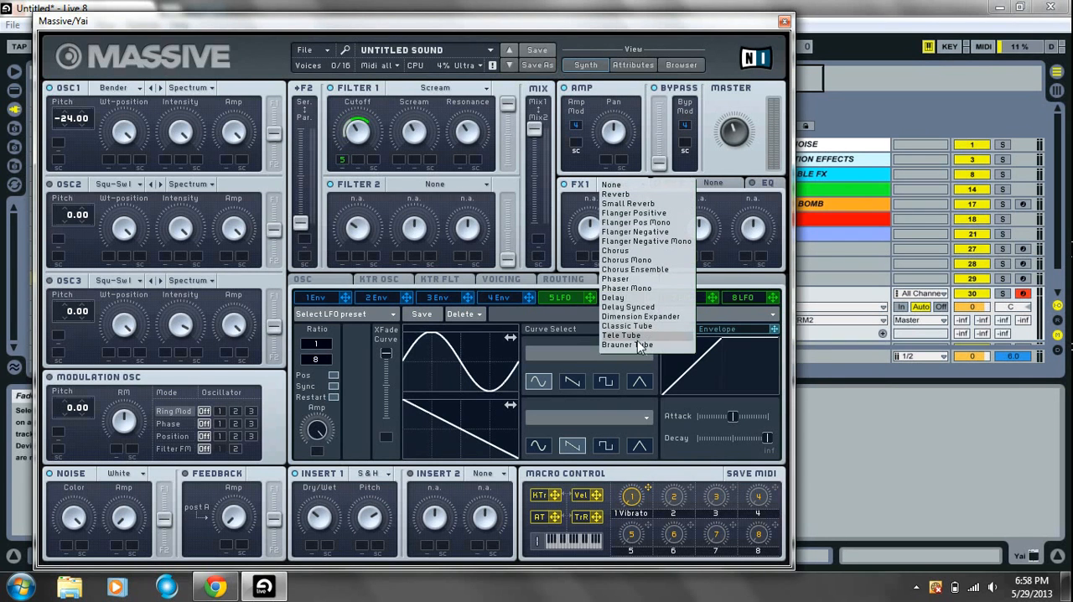
left_click(625, 335)
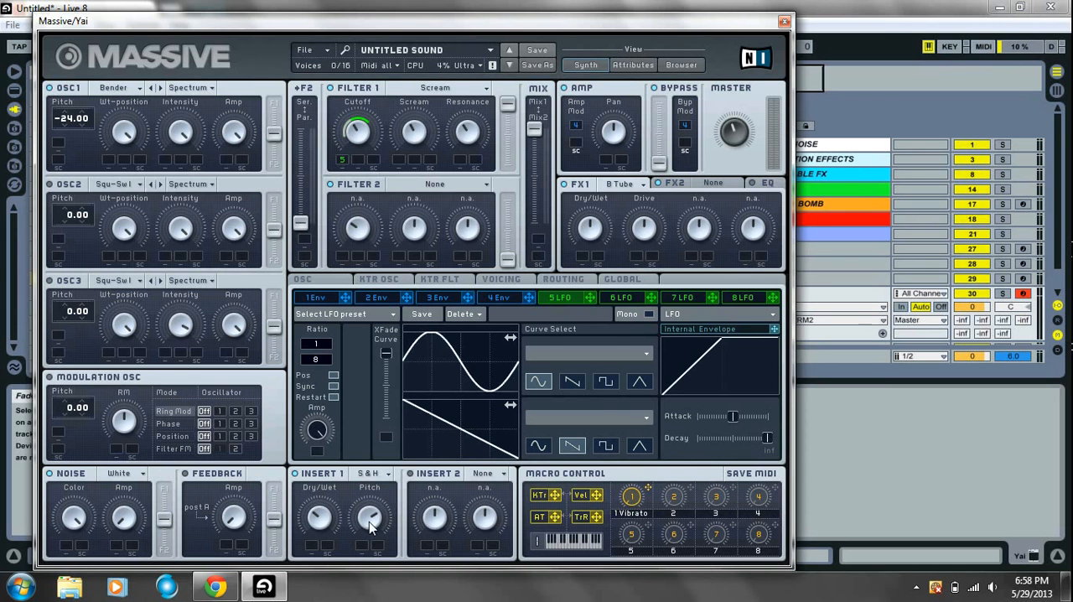
mouse_move(611, 228)
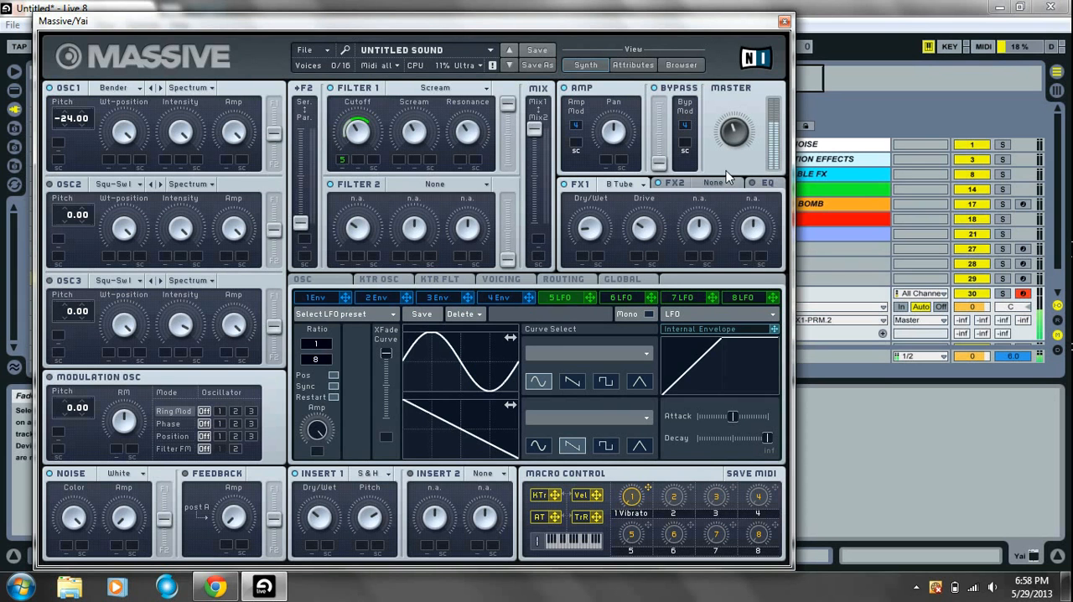
left_click(713, 183)
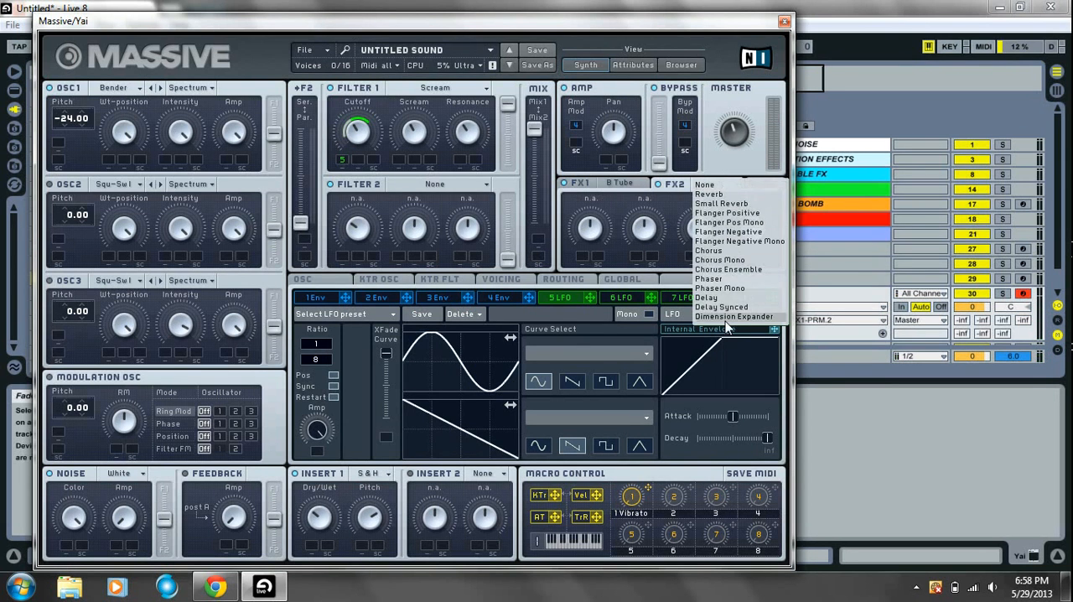
left_click(724, 315)
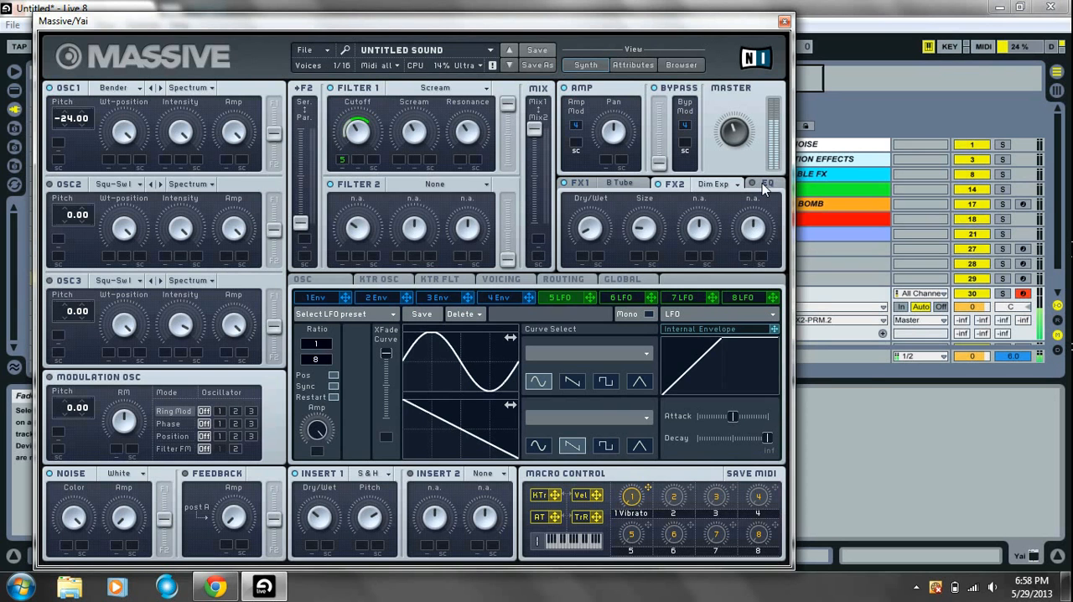
left_click(751, 182)
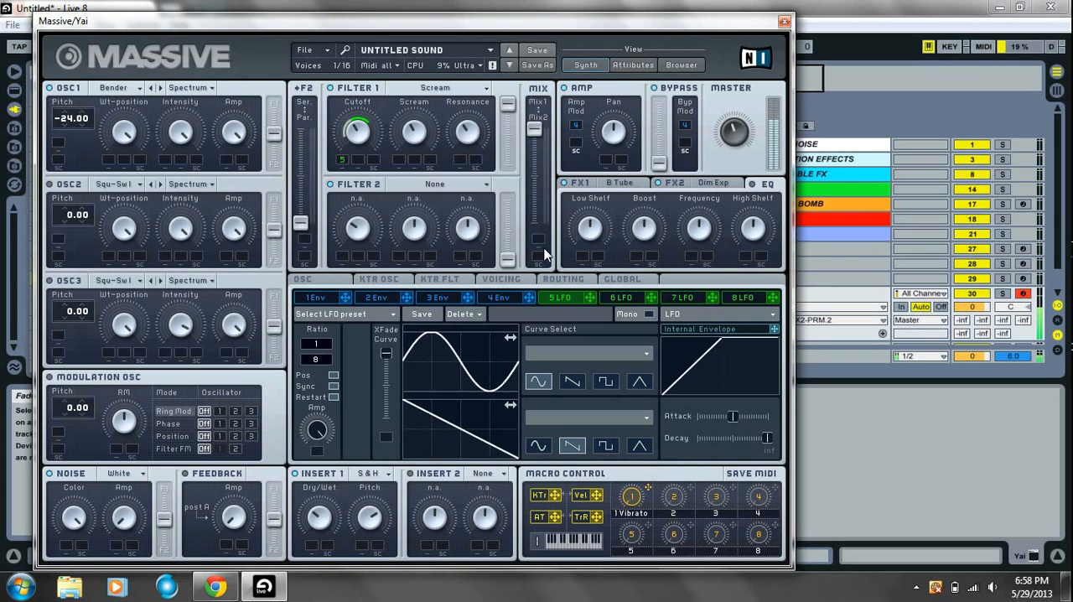
left_click(780, 23)
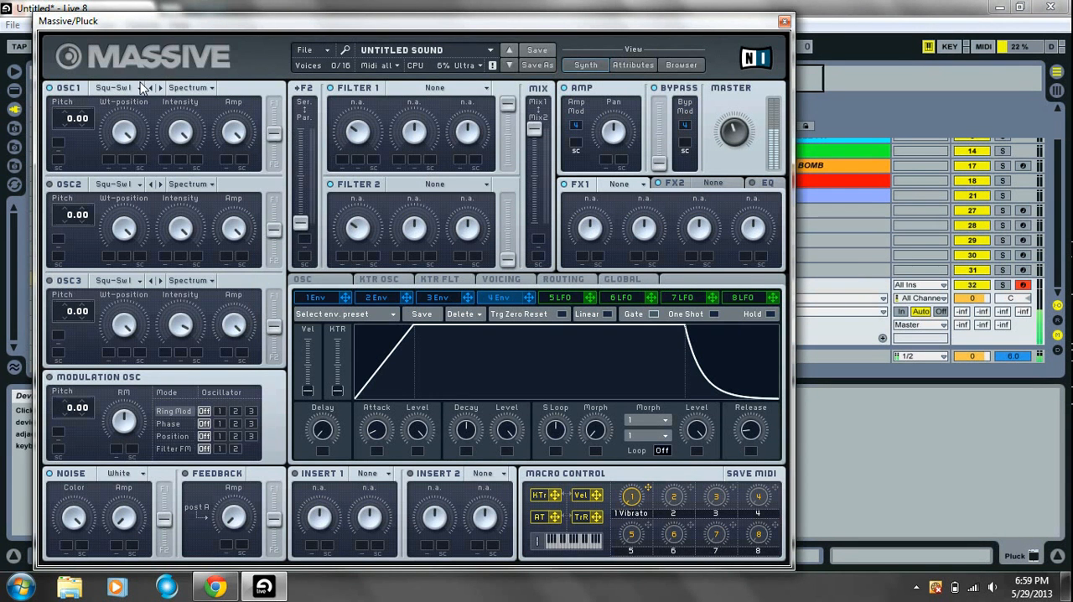
Give Pluck's OSC1 a Square-Saw wavetable and lower OSC2 pitch to -12.
left_click(130, 87)
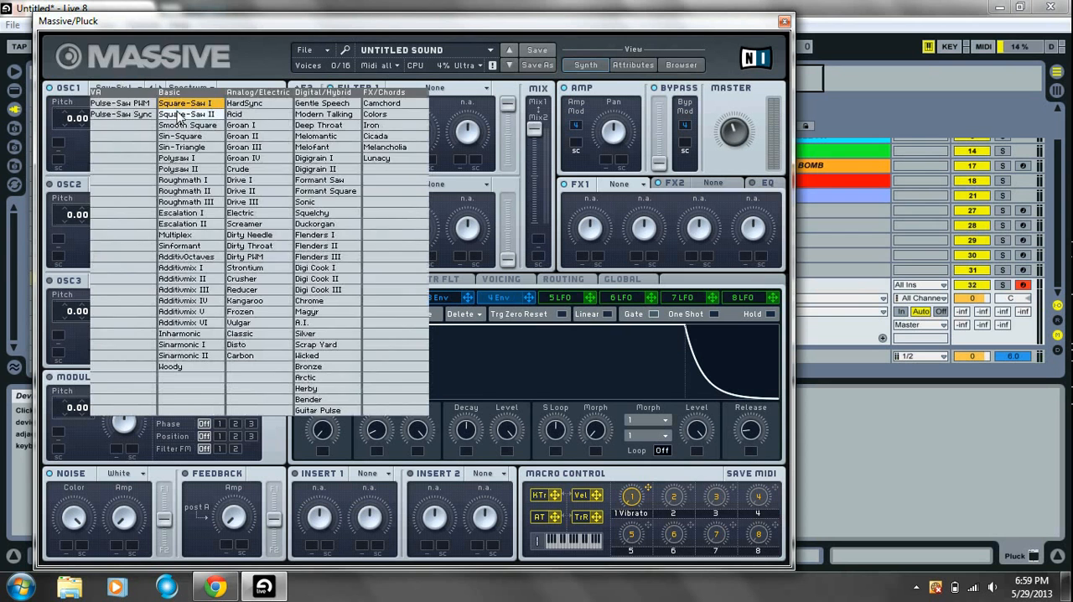
left_click(176, 109)
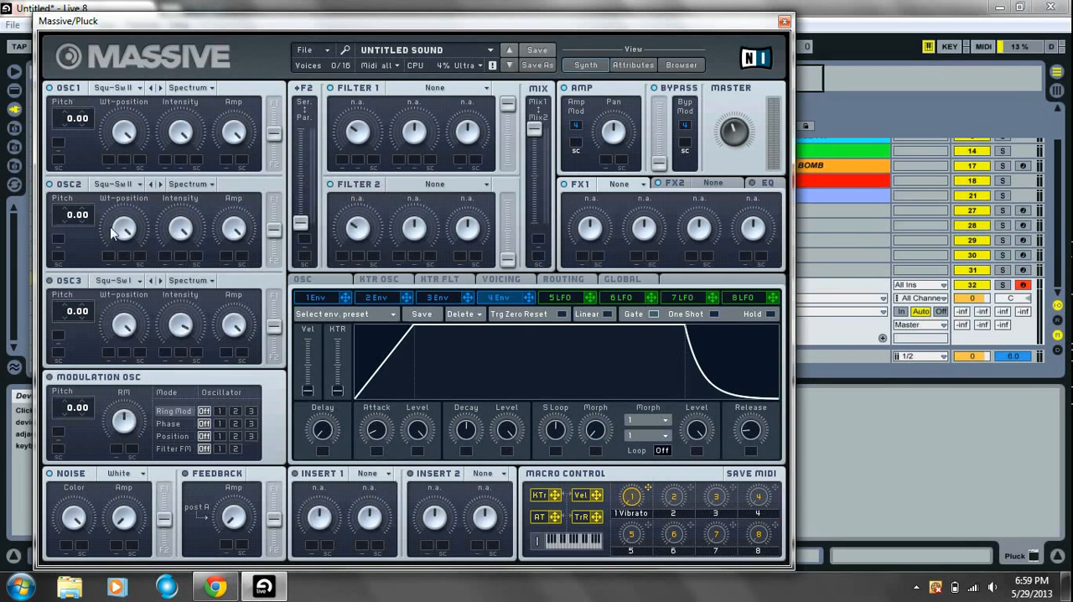
left_click(117, 185)
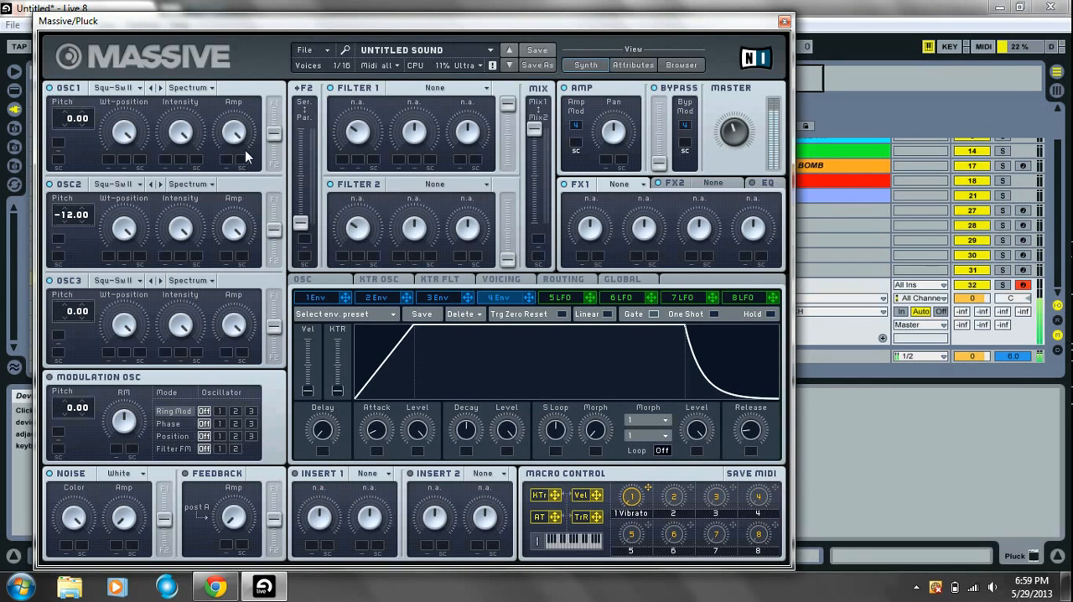
left_click(451, 87)
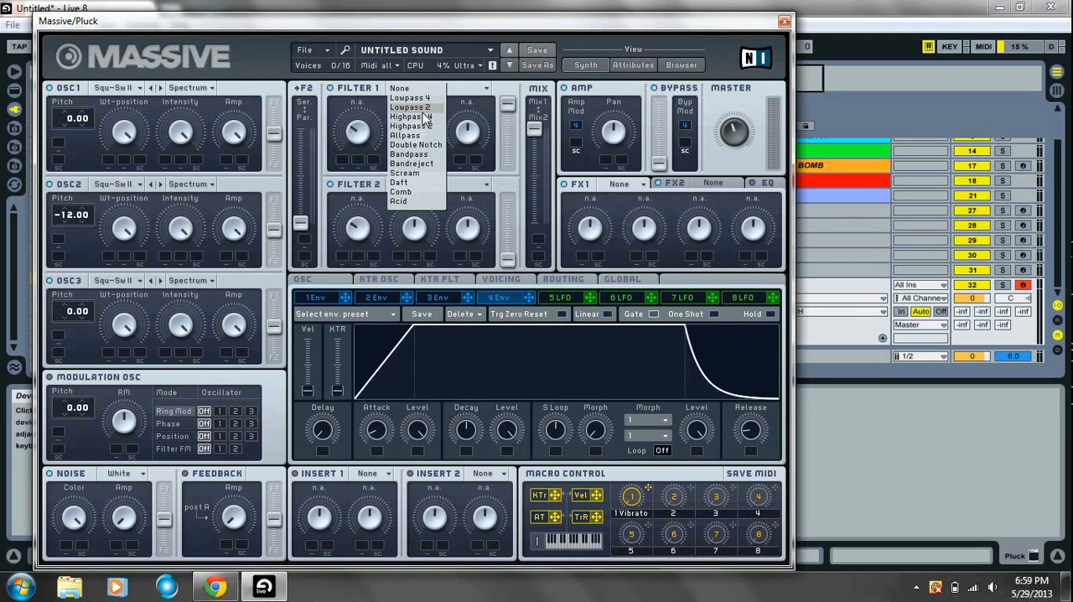
Choose Lowpass 2 for the Pluck patch's first filter.
left_click(414, 108)
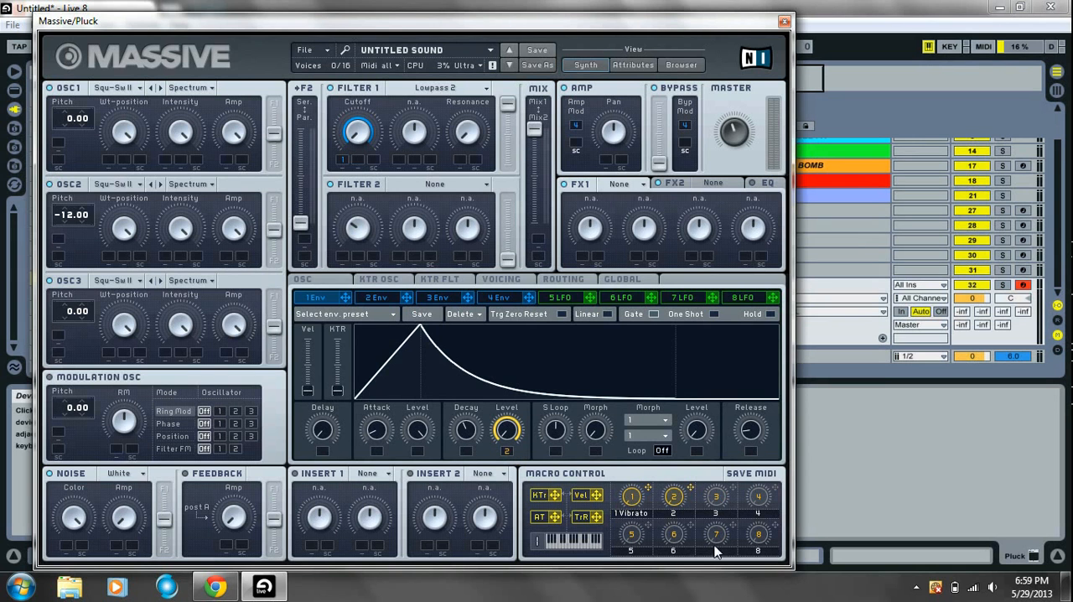
mouse_move(546, 453)
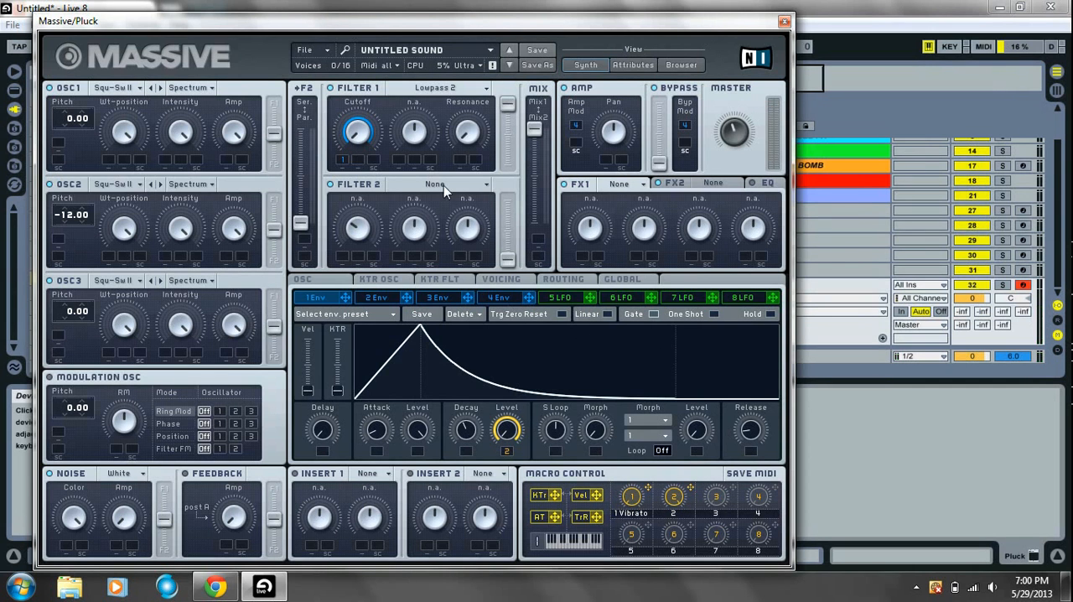
In the Voicing page, switch on Unison Spread for Pitch Cutoff and Pan Position.
left_click(499, 278)
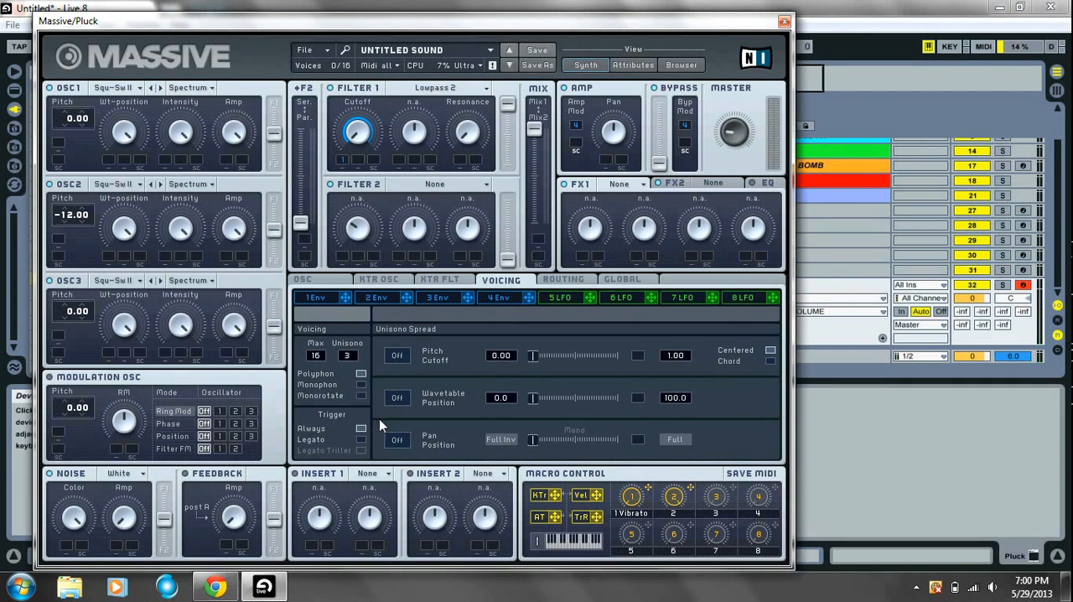
left_click(396, 356)
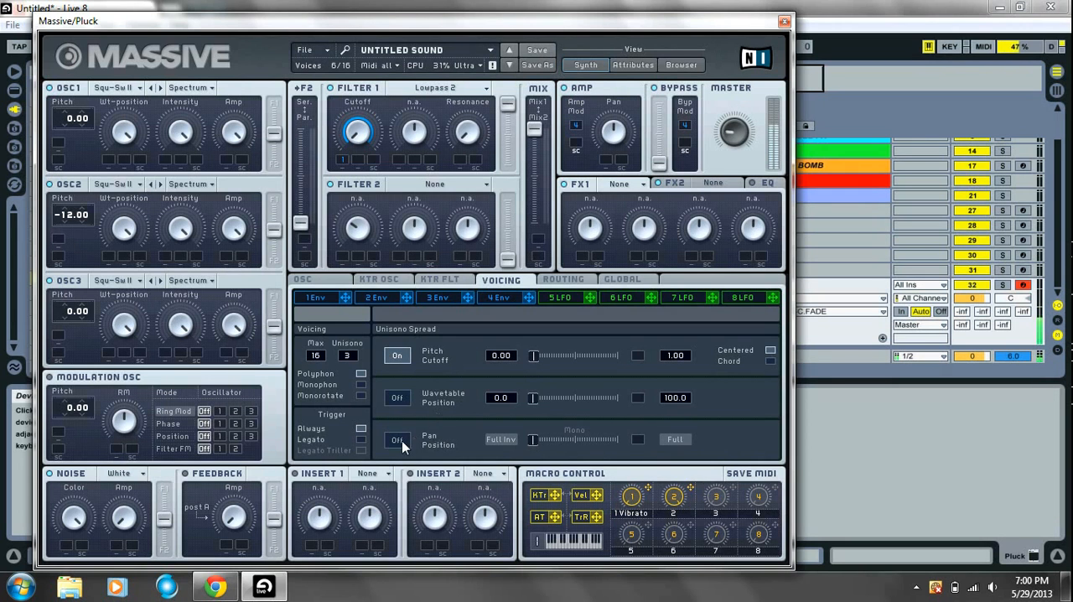
left_click(396, 439)
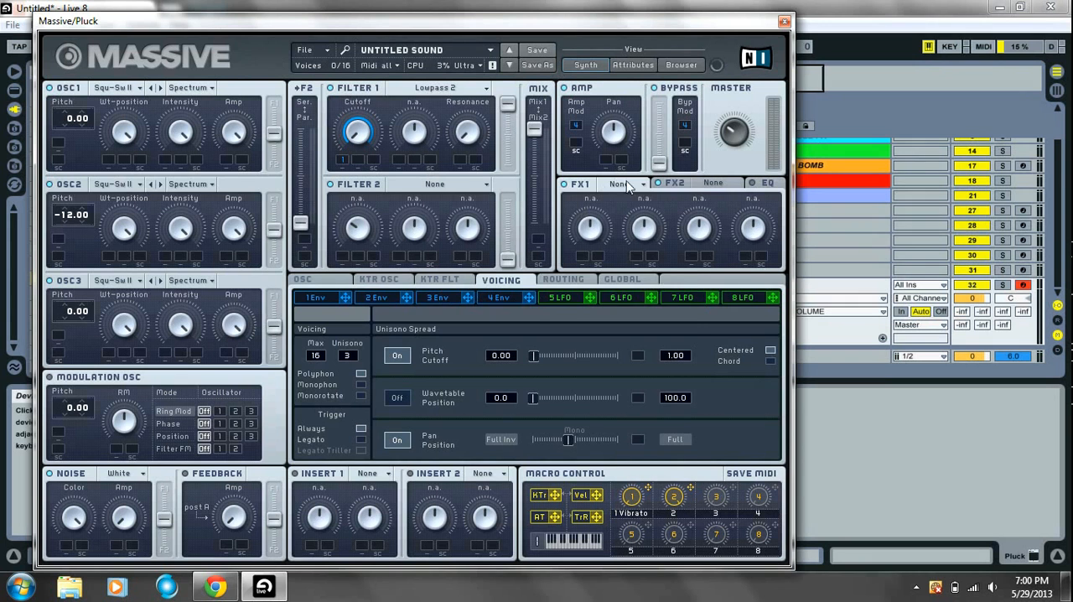
Set FX1 to Reverb and FX2 to Delay Synced.
left_click(624, 185)
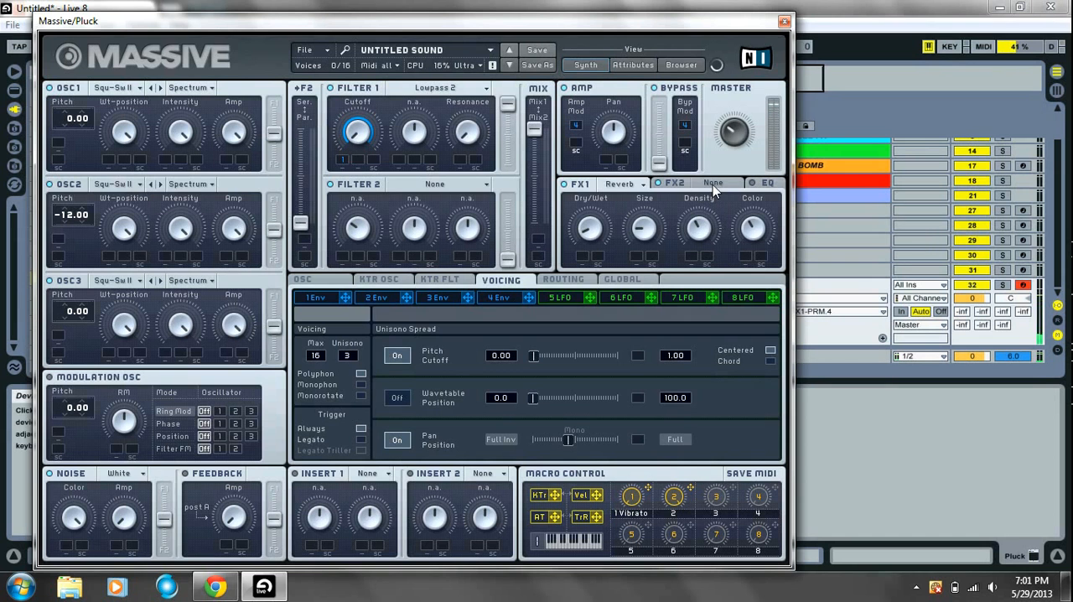
left_click(714, 185)
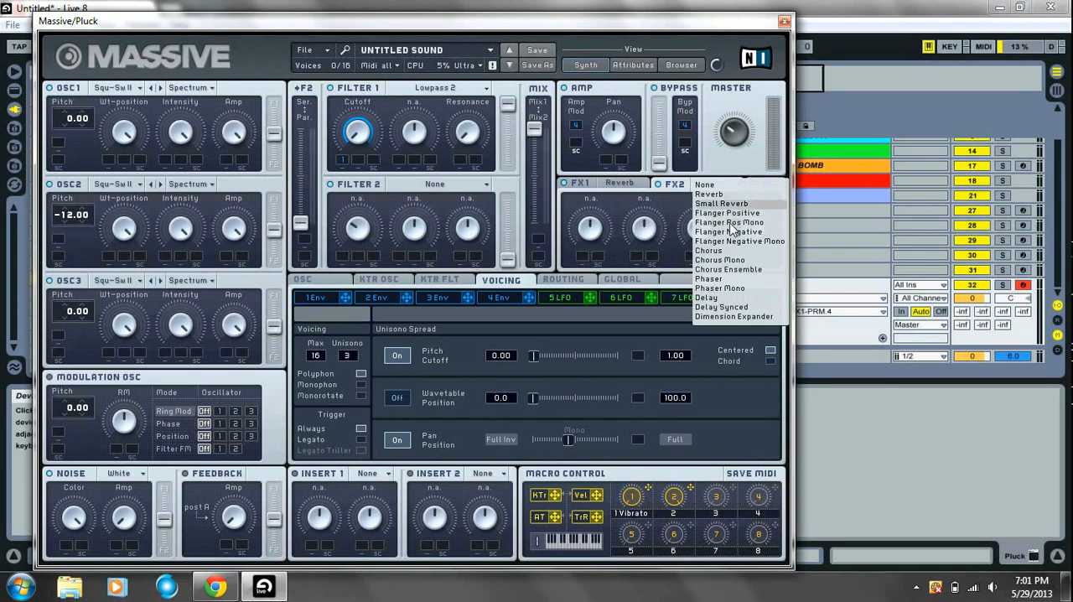
left_click(701, 297)
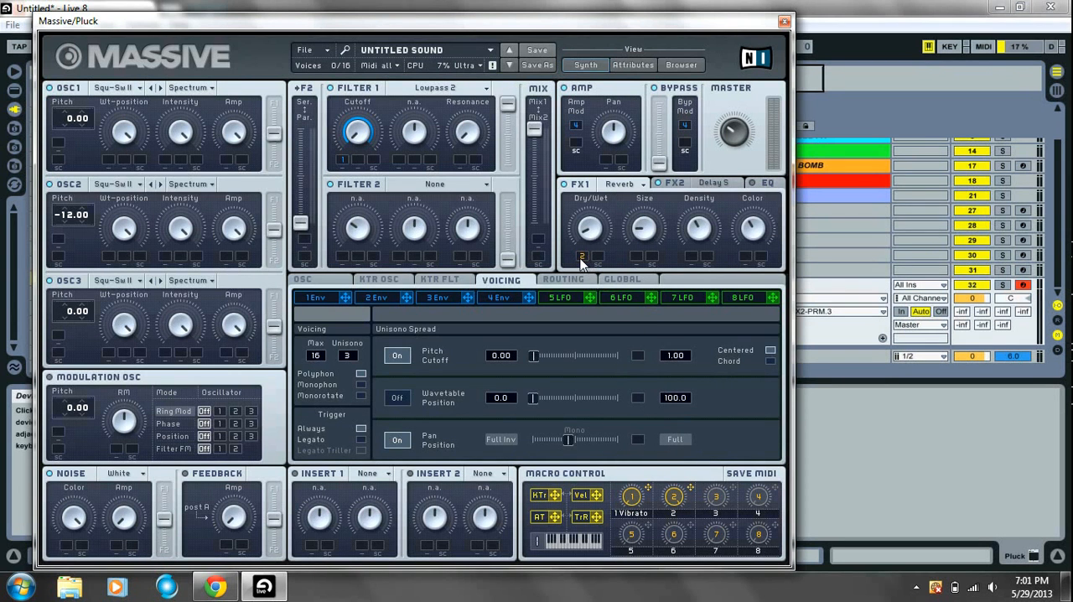
Adjust the FX1 Reverb's Dry/Wet mix and Size knobs.
left_click_drag(589, 228, 586, 235)
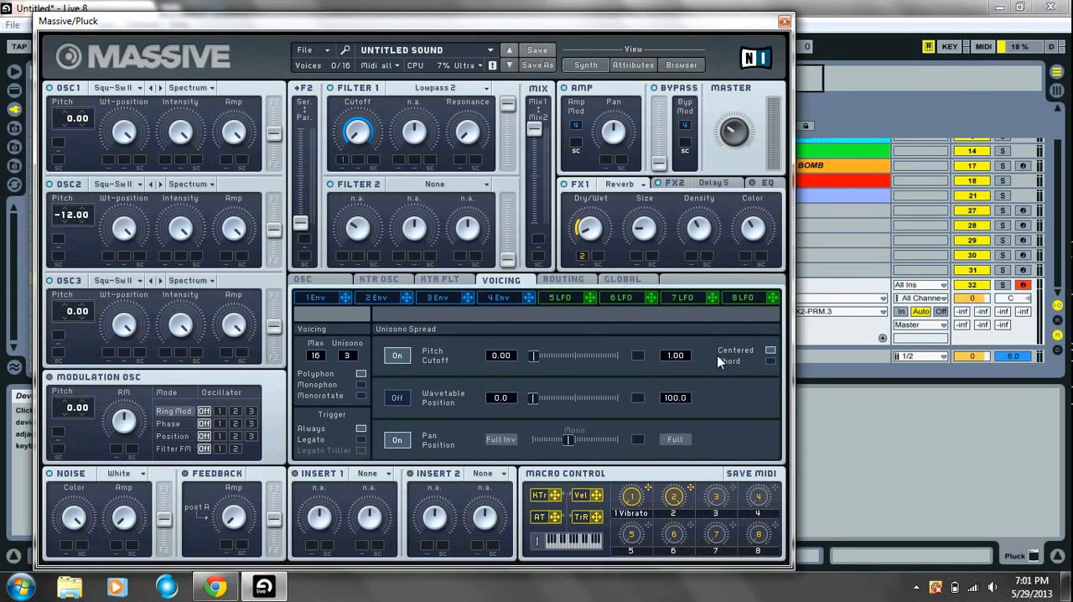
mouse_move(657, 580)
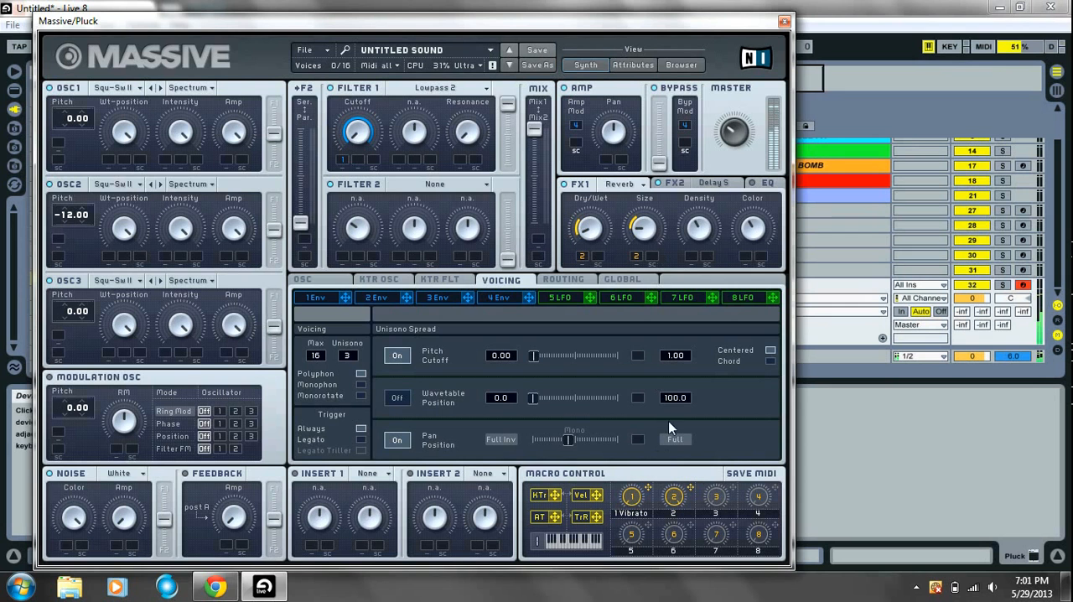
left_click(674, 183)
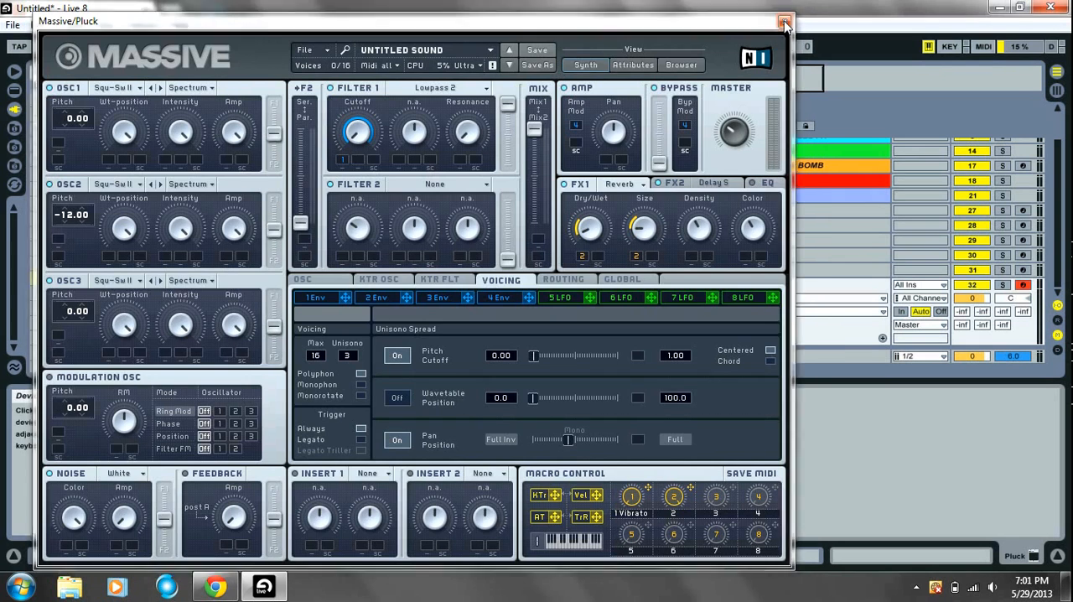
Close the Massive window, returning to the Live arrangement with Lazer, Yai and Pluck tracks.
left_click(785, 24)
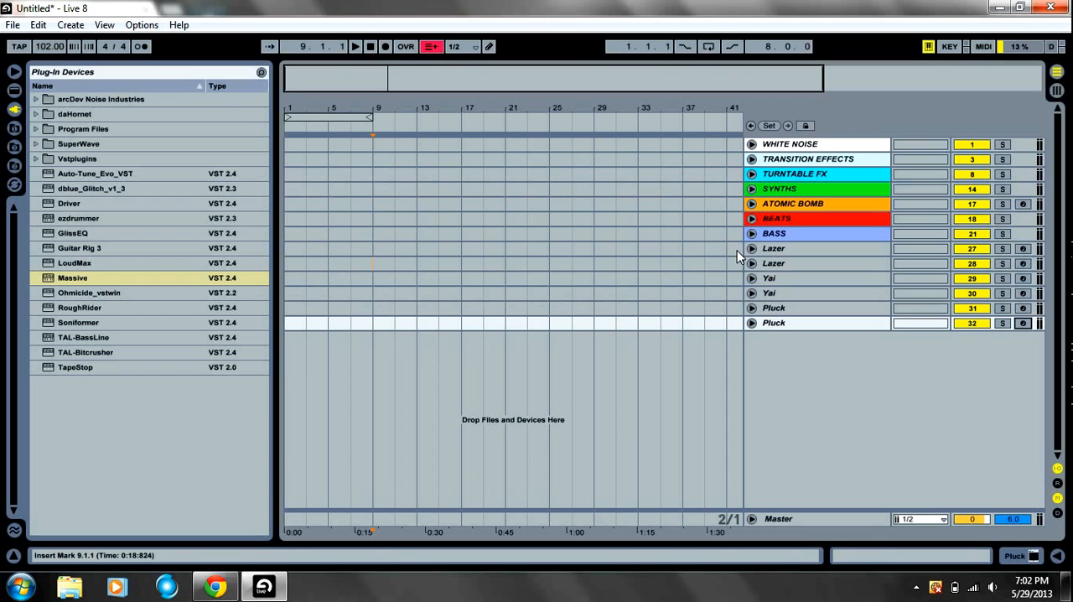
mouse_move(601, 394)
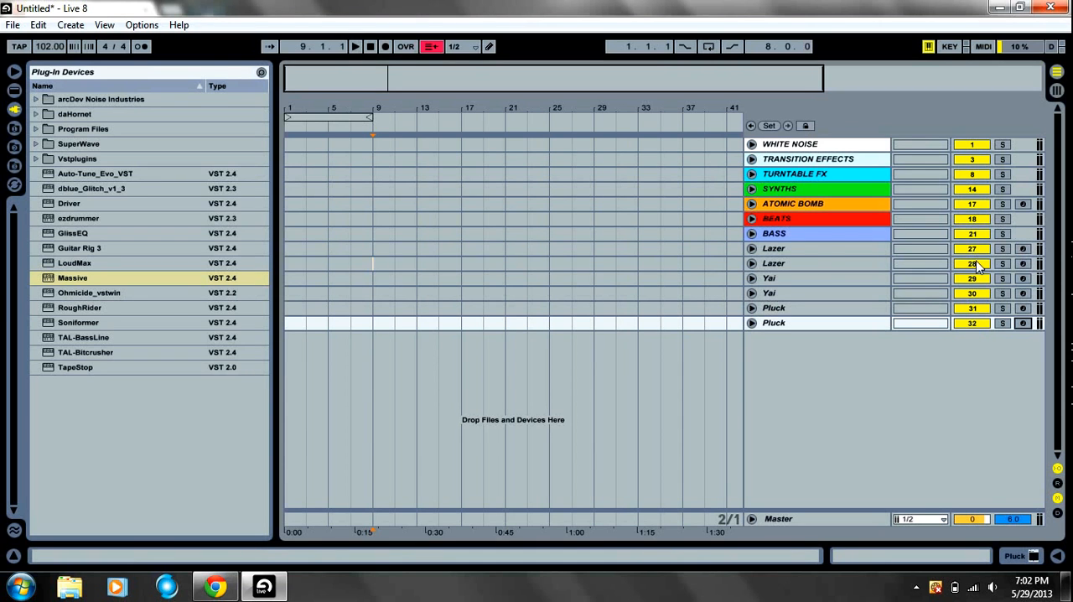
mouse_move(819, 255)
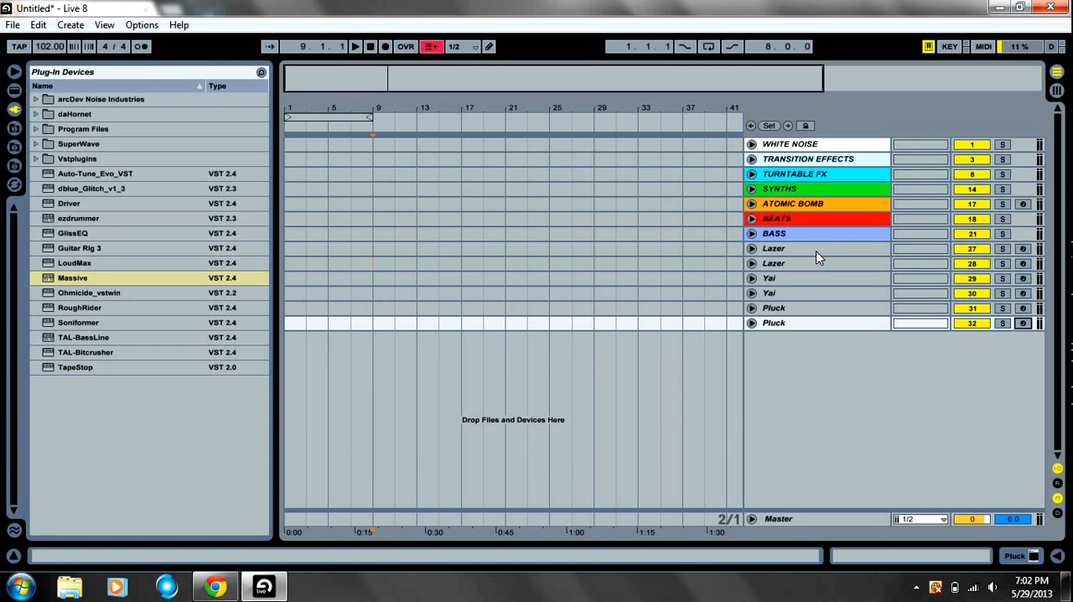